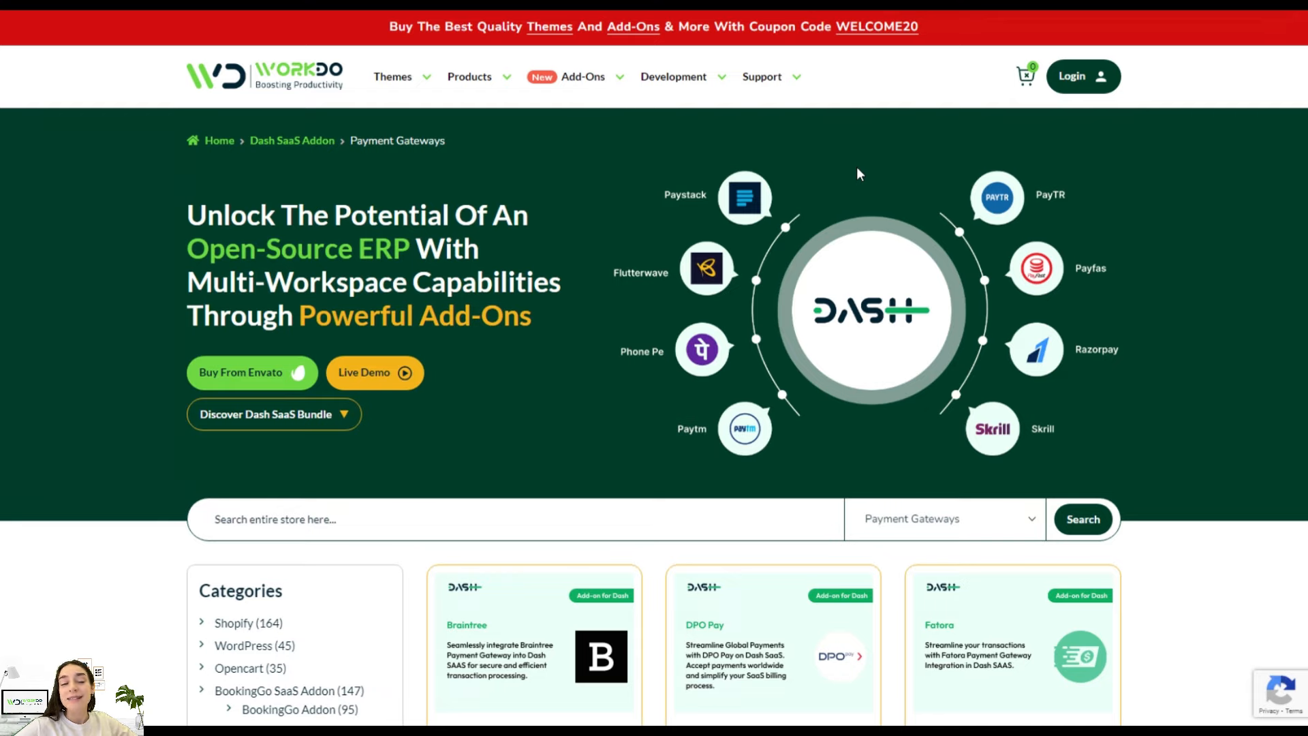
Step: Launch the Dash SaaS live demo and expand the Dashboard menu listing Project, Accounting, HRM, POS and CRM
scroll("down", 3)
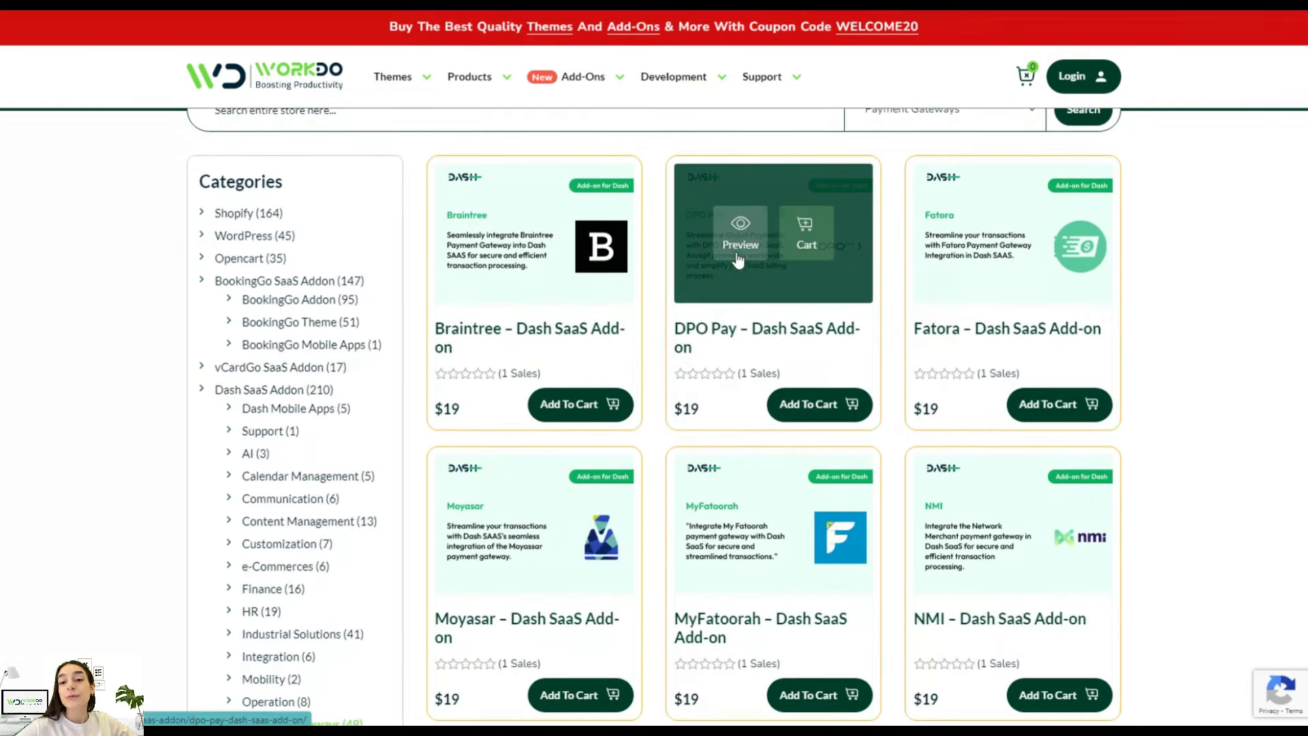
scroll("down", 3)
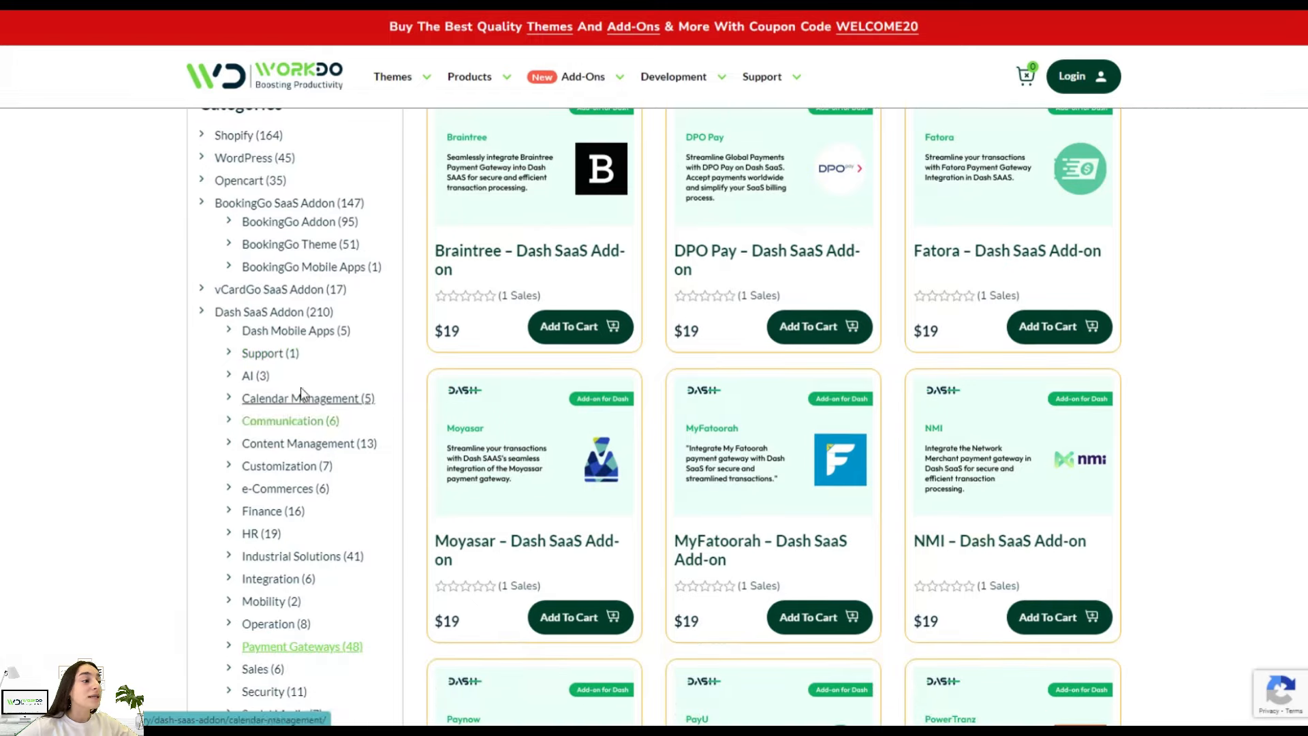
mouse_move(309, 443)
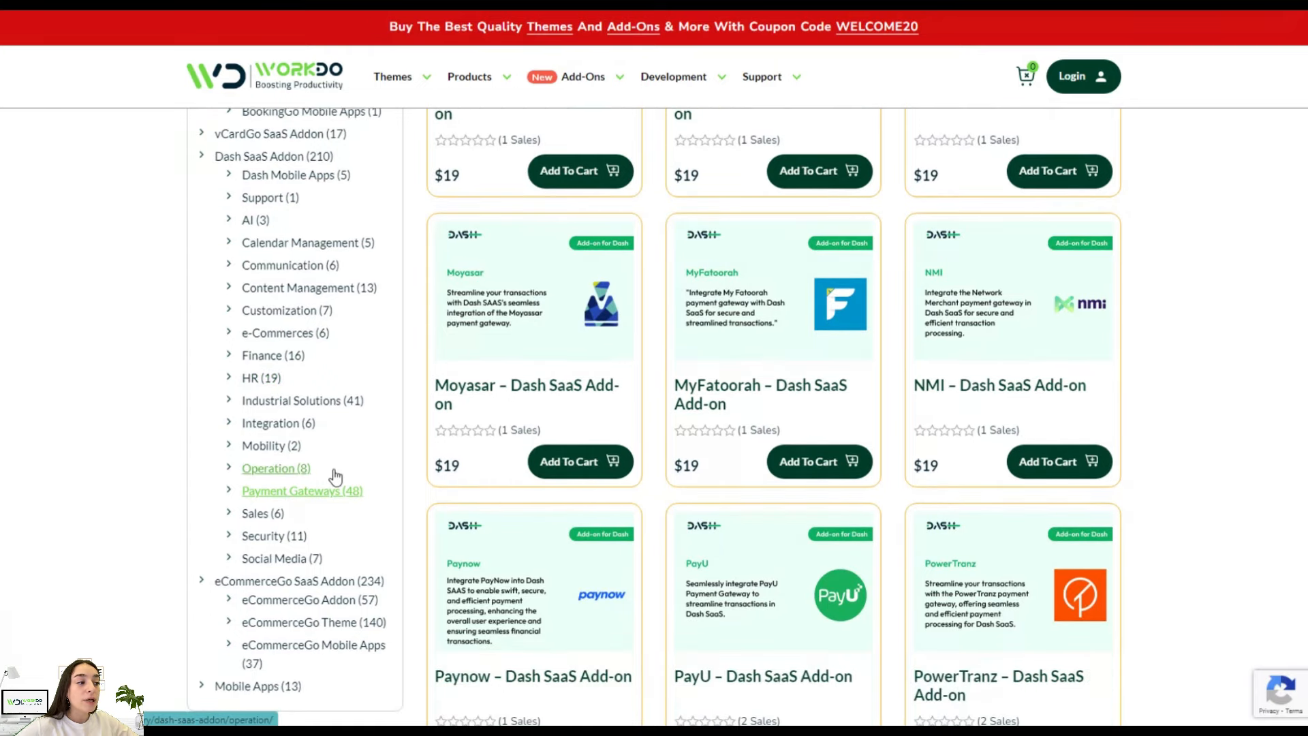
mouse_move(263, 513)
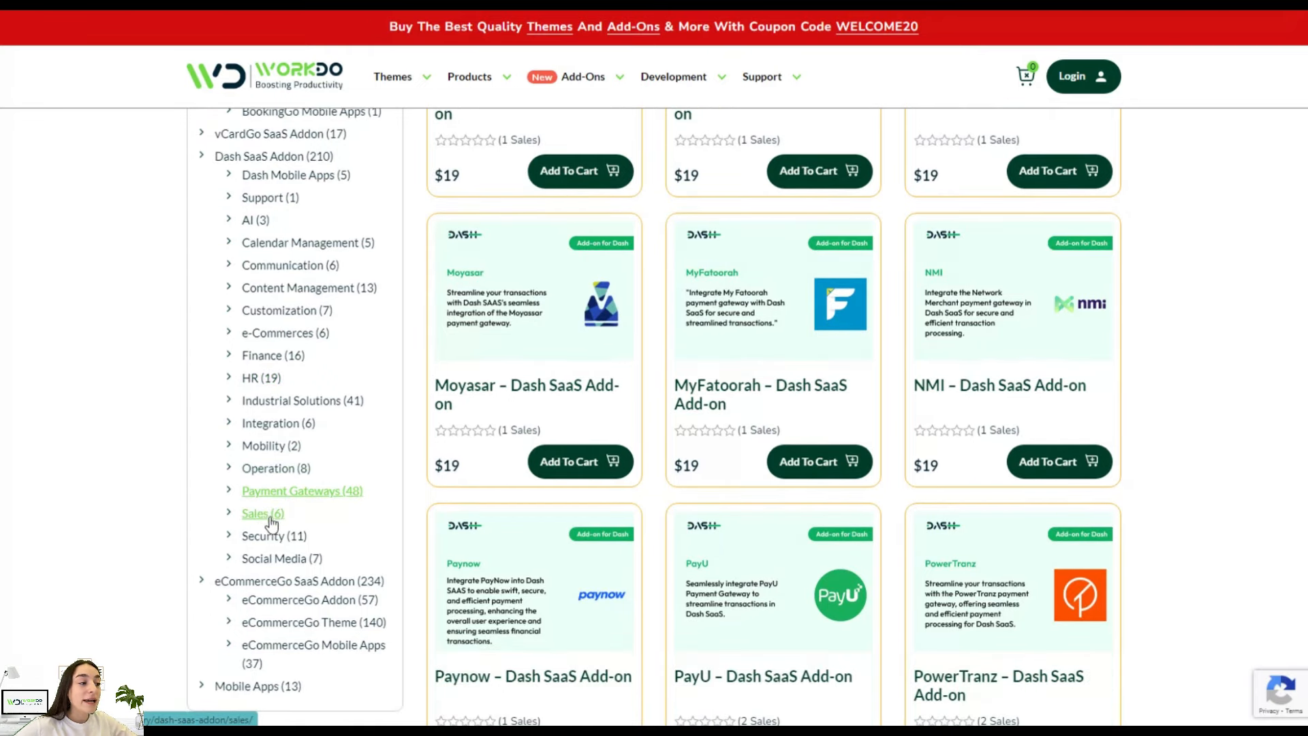
mouse_move(274, 536)
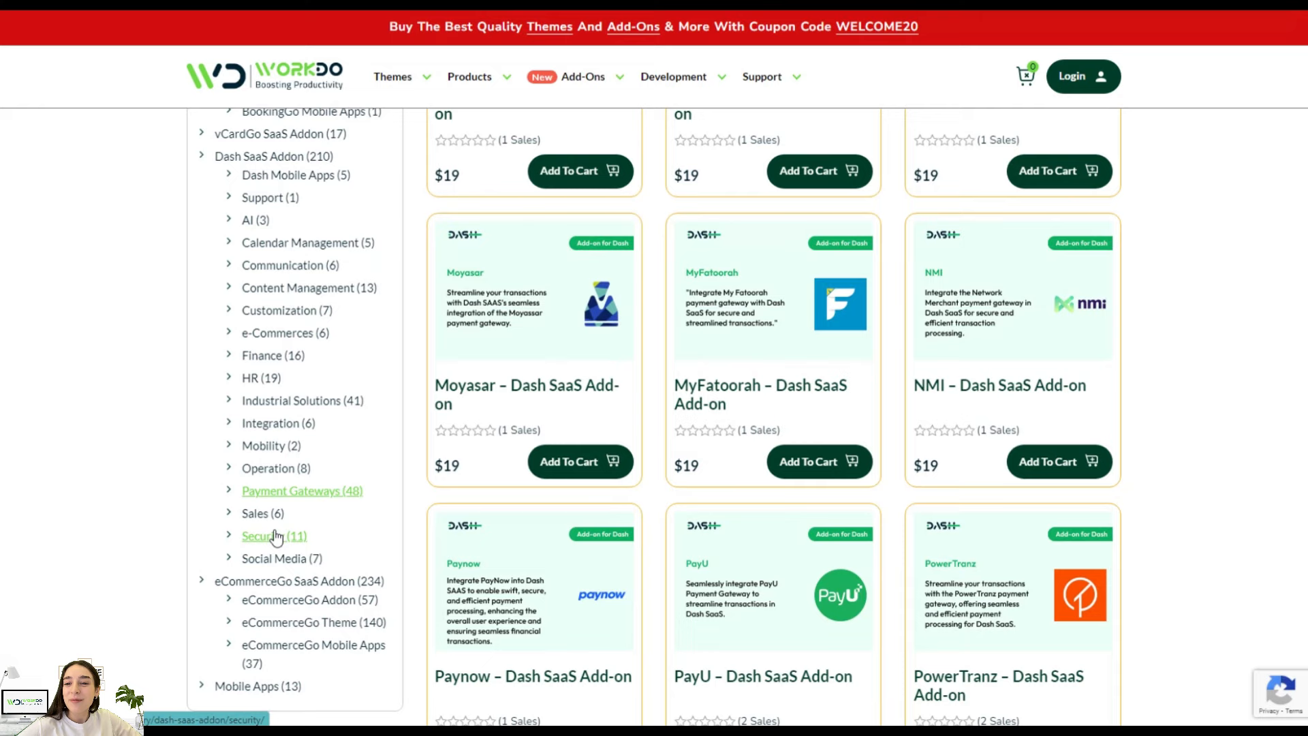
mouse_move(522, 403)
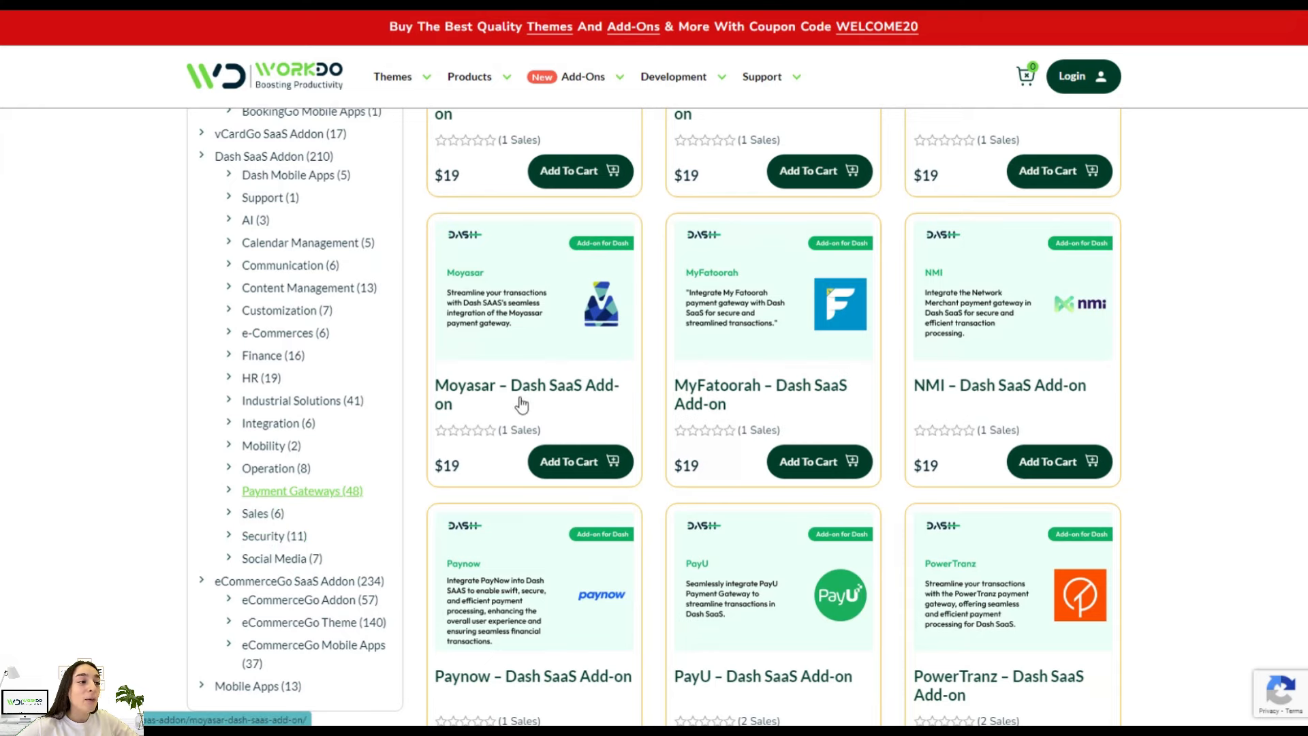
scroll("up", 3)
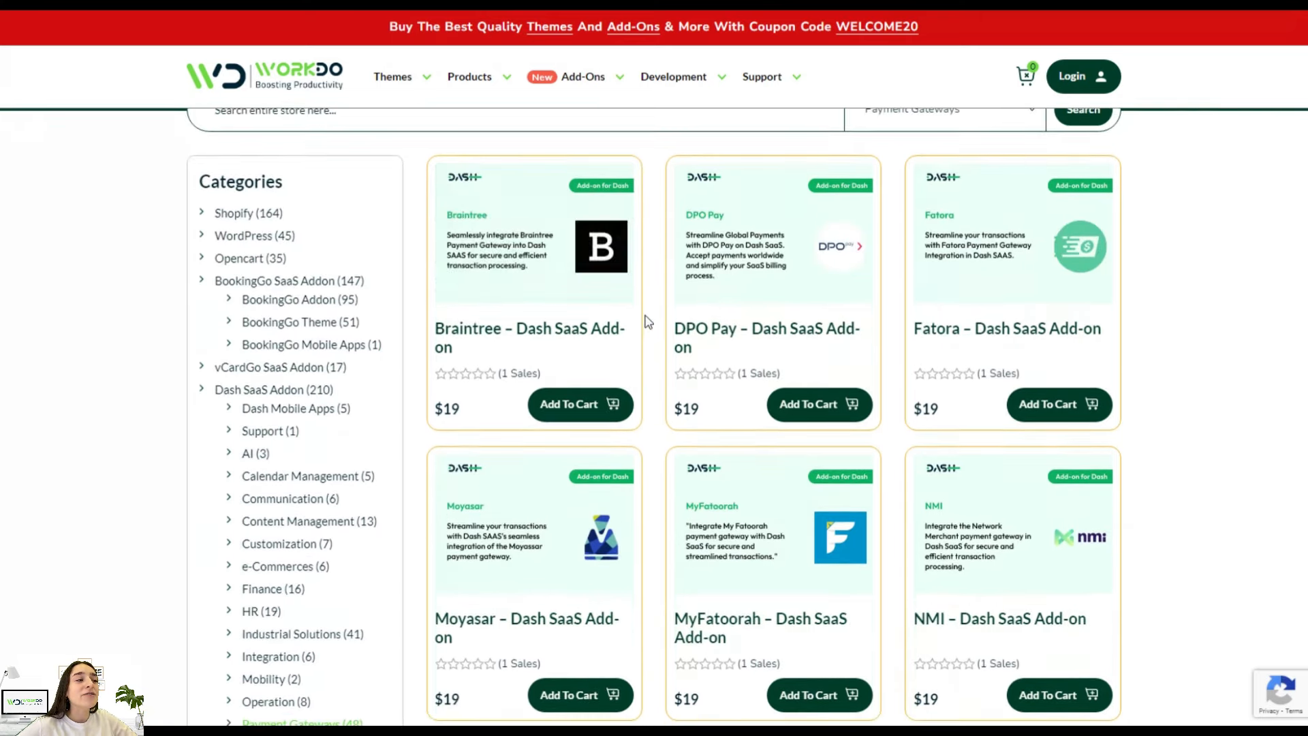
scroll("down", 3)
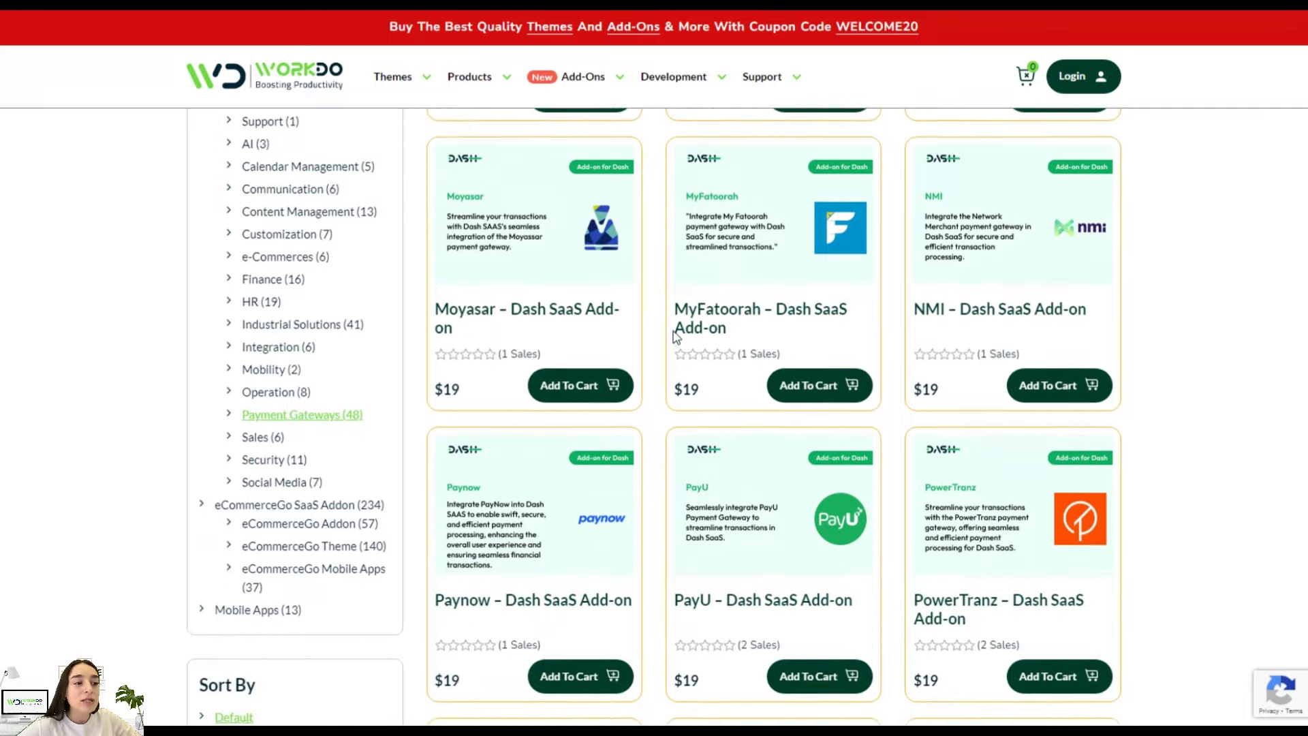
scroll("down", 3)
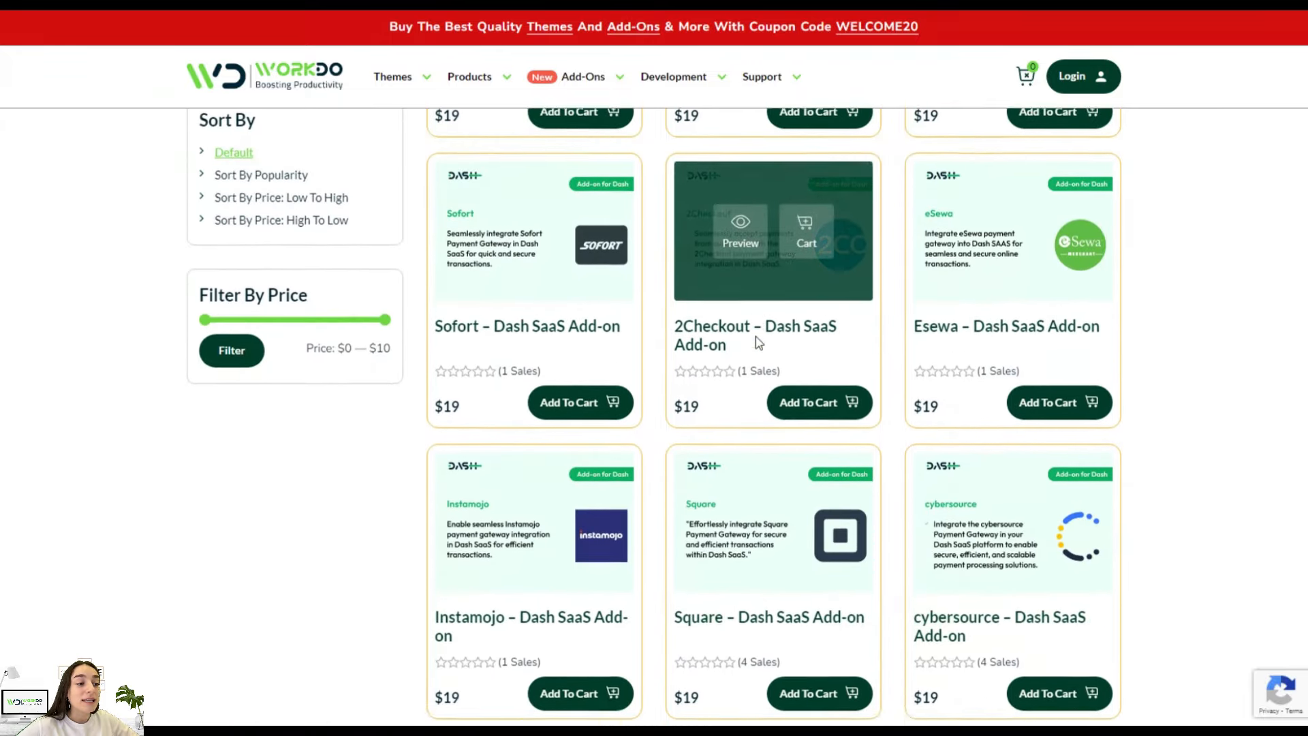
scroll("down", 3)
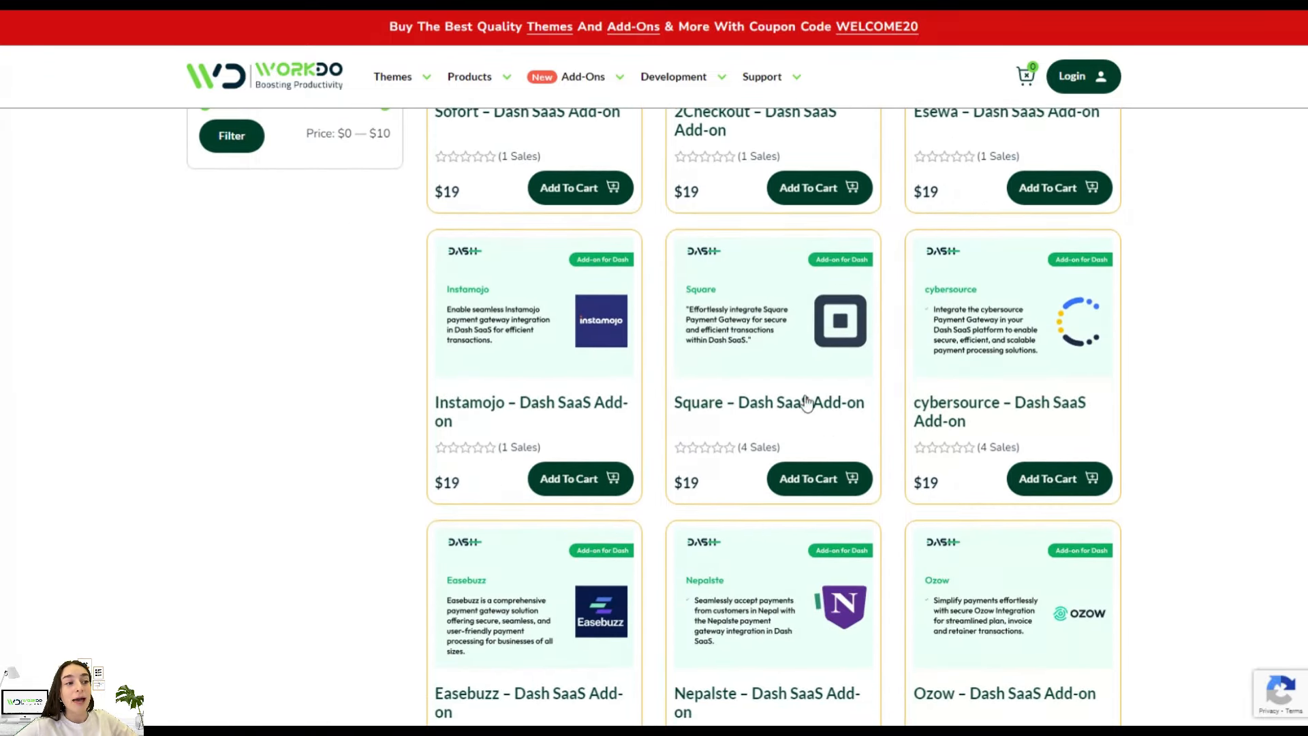
mouse_move(786, 409)
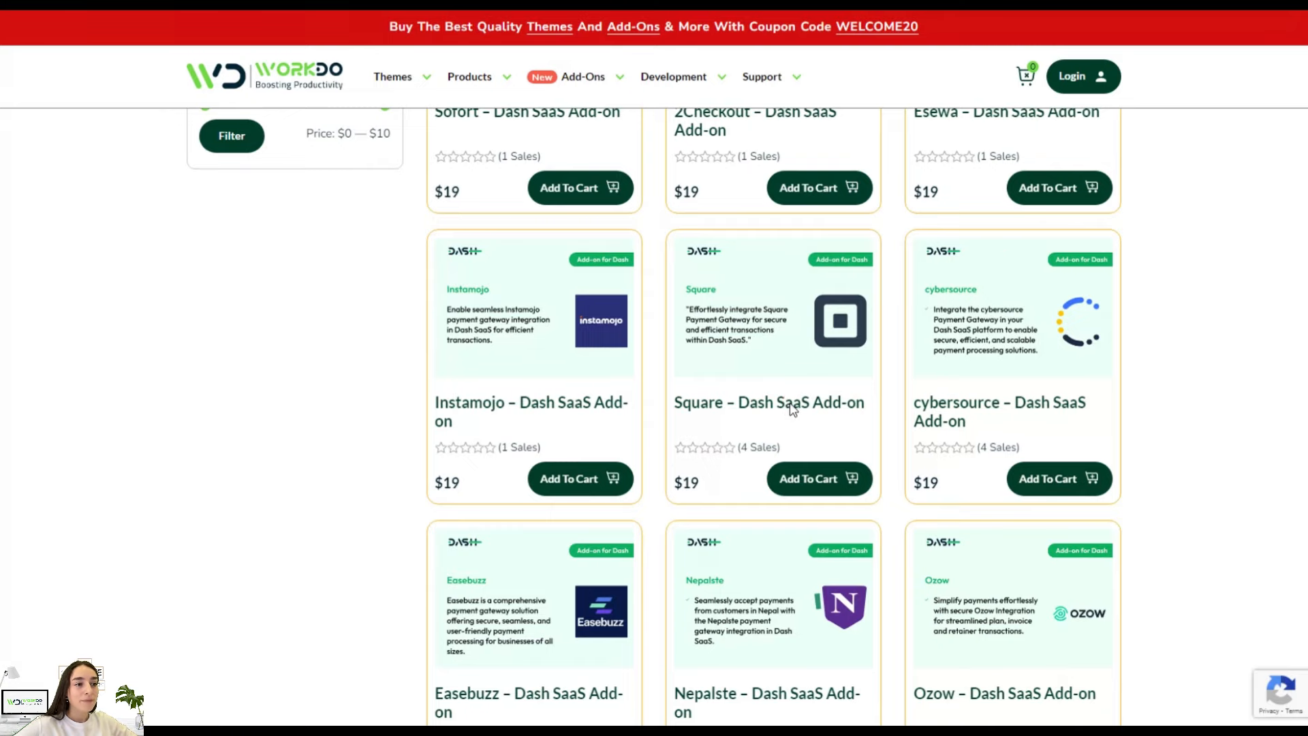
left_click(769, 402)
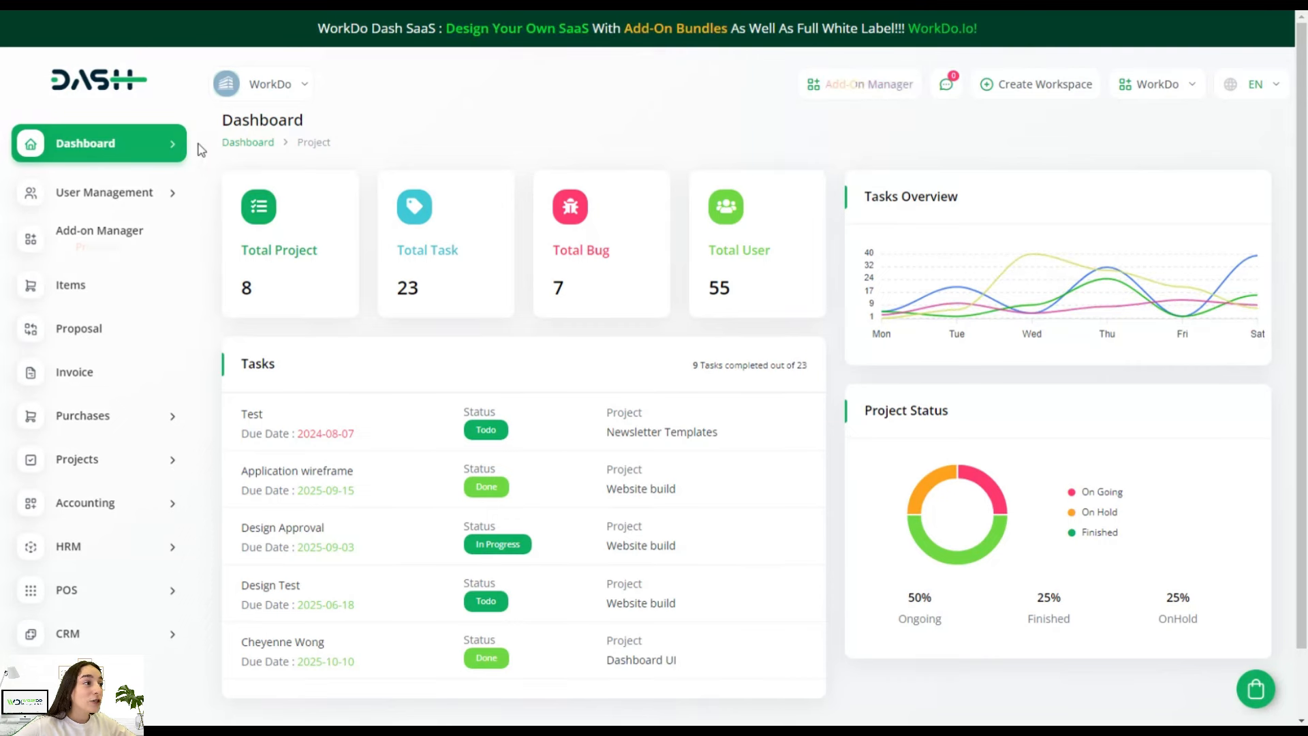
left_click(84, 143)
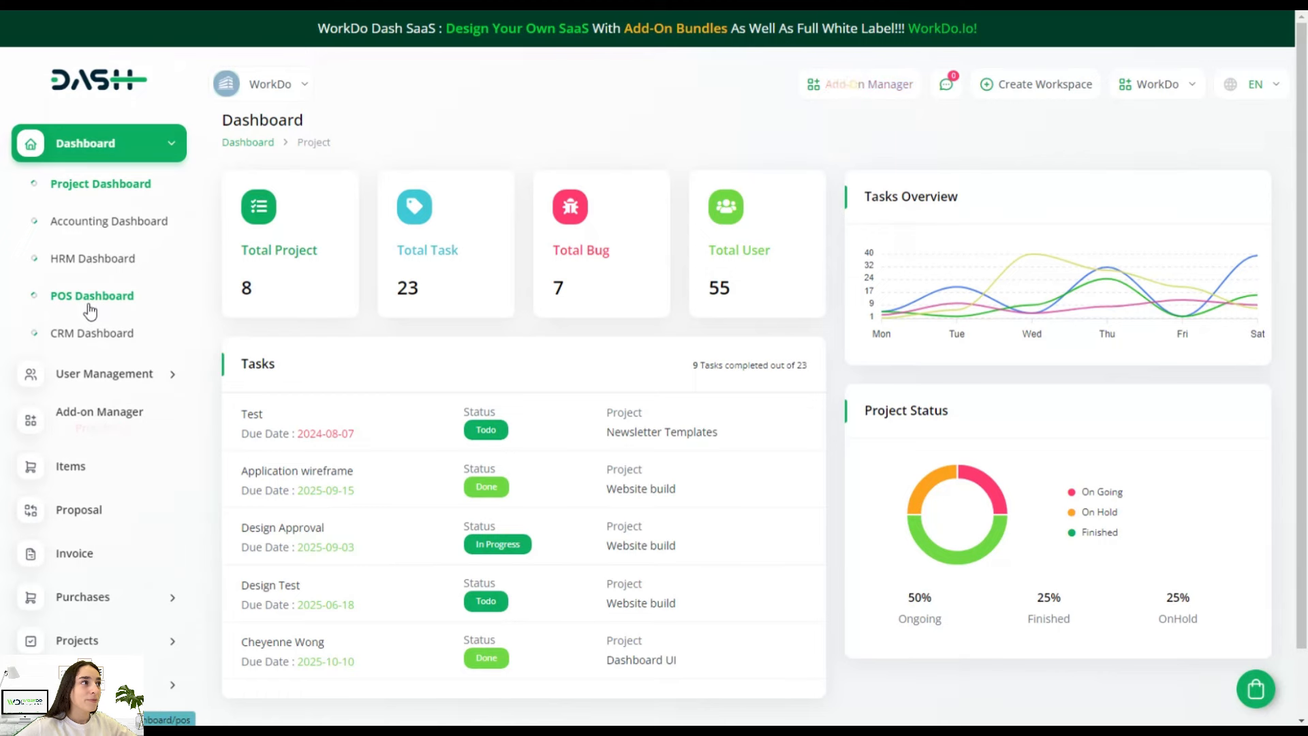
Step: View the POS dashboard's $4,364.5 monthly and $84,983.5 total sales with the 10-day report, then expand the POS menu
left_click(92, 295)
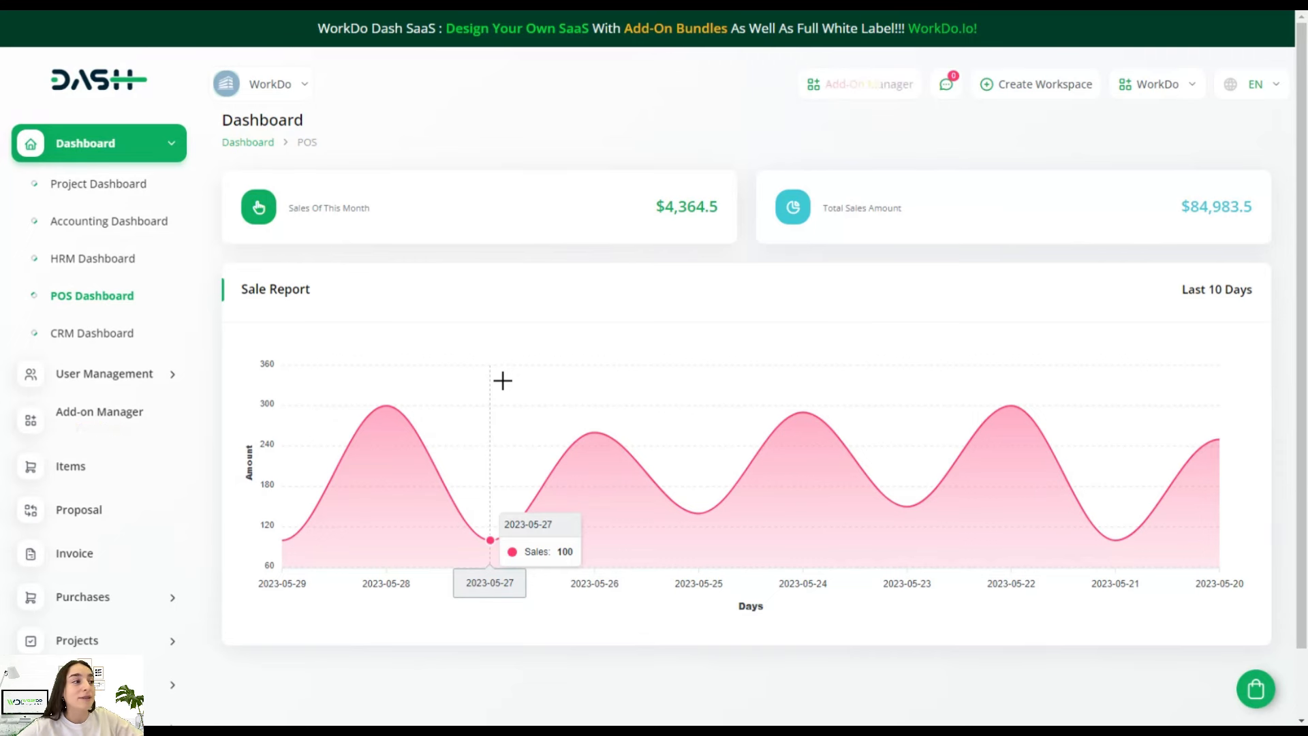
mouse_move(463, 199)
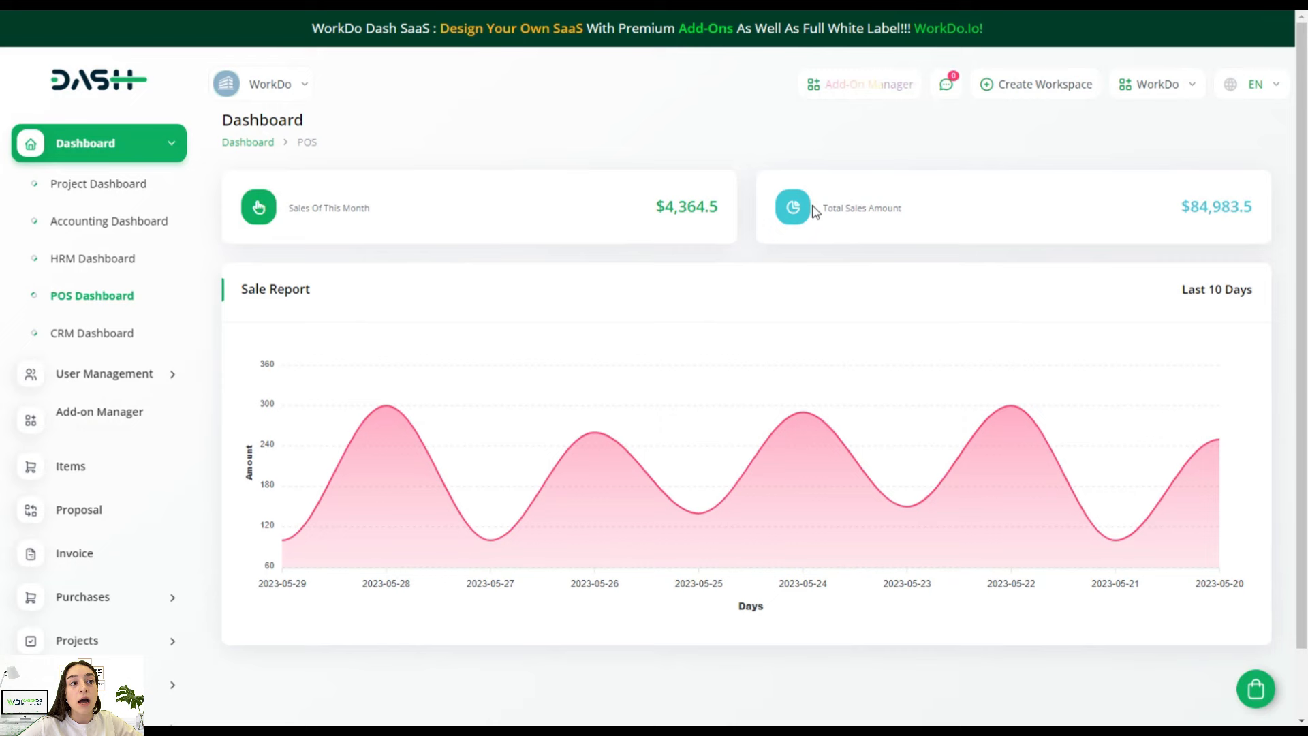
scroll("down", 3)
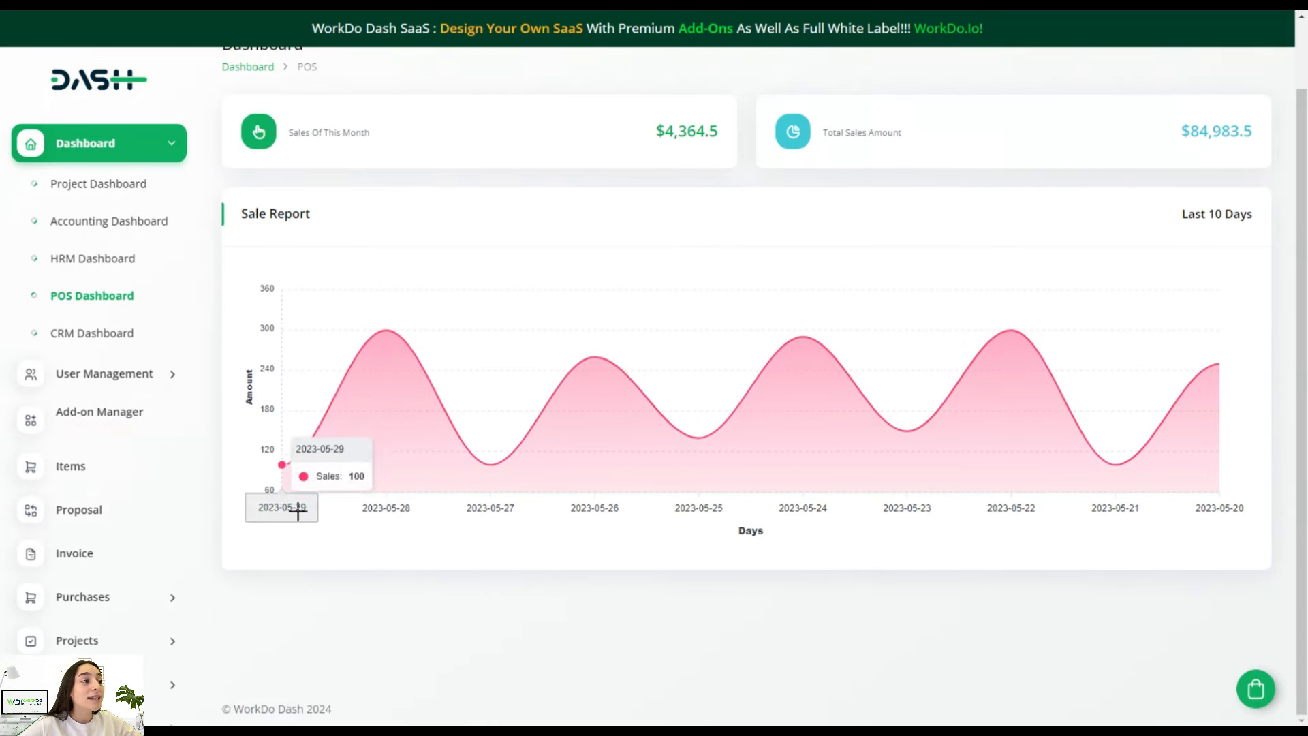
mouse_move(593, 365)
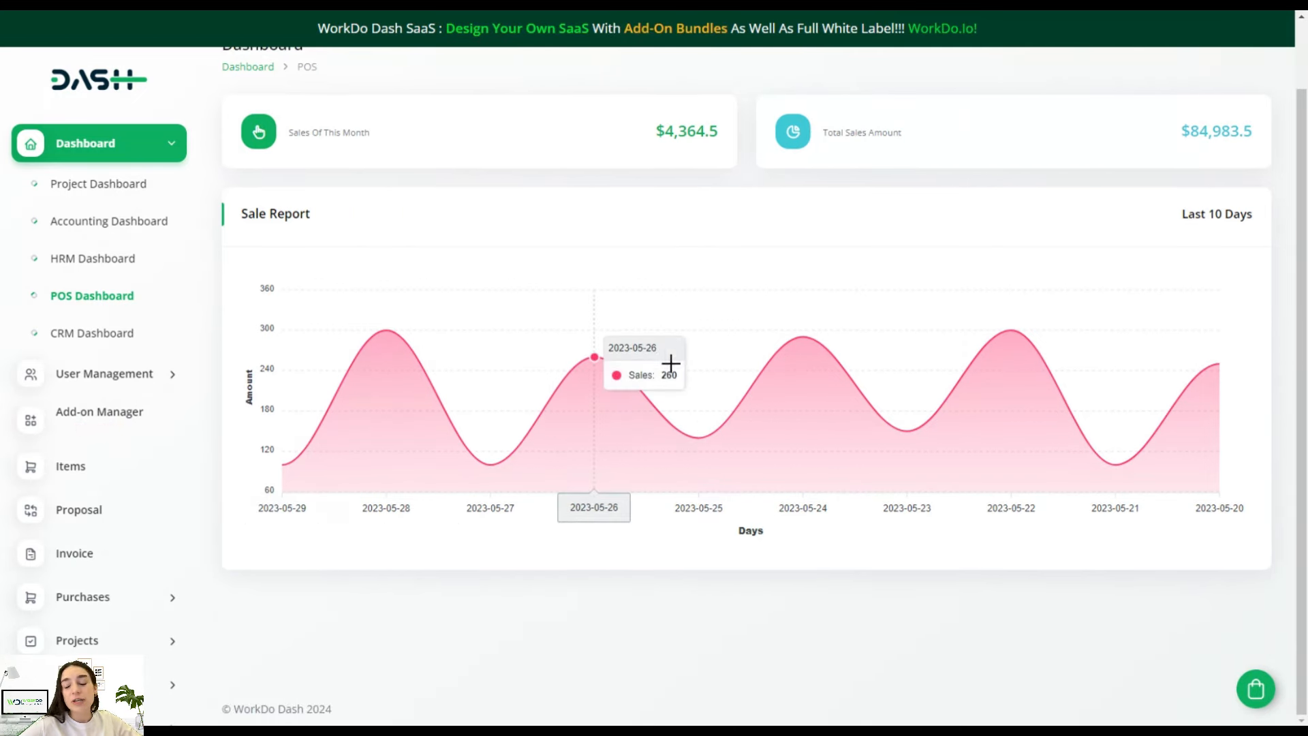
mouse_move(698, 438)
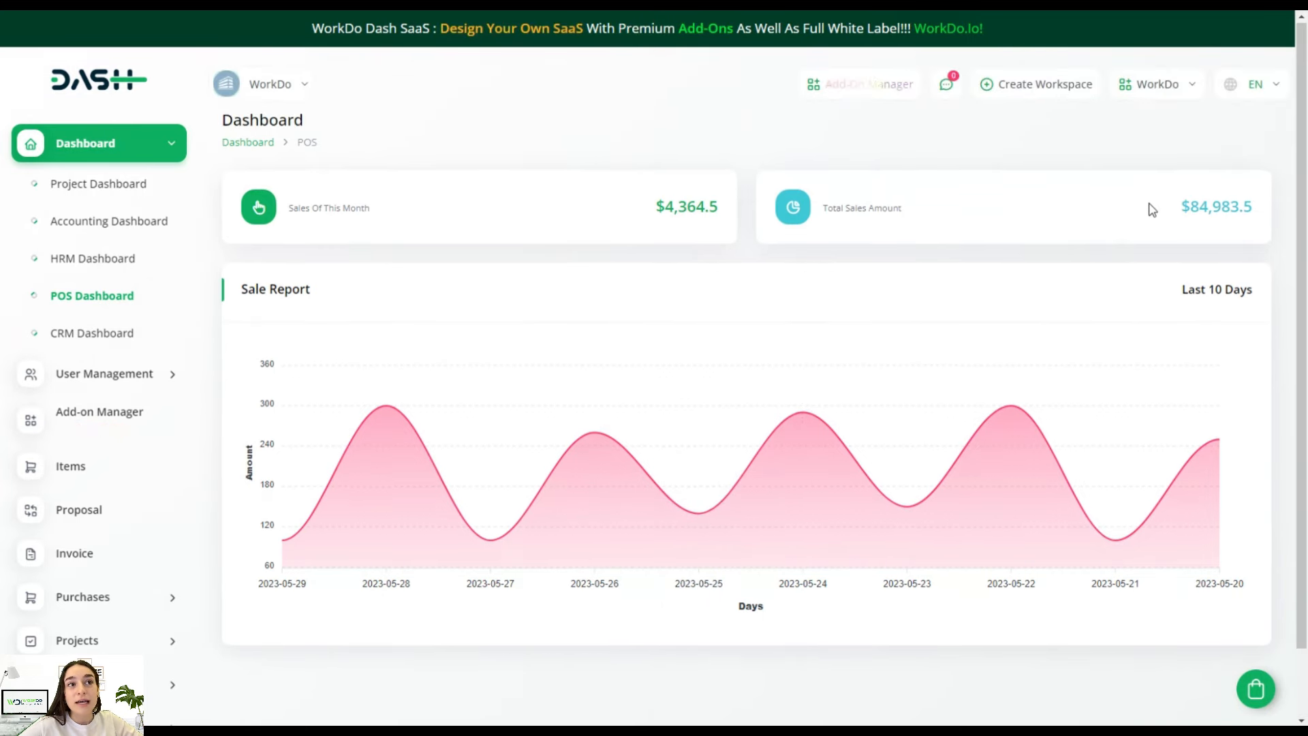
mouse_move(821, 377)
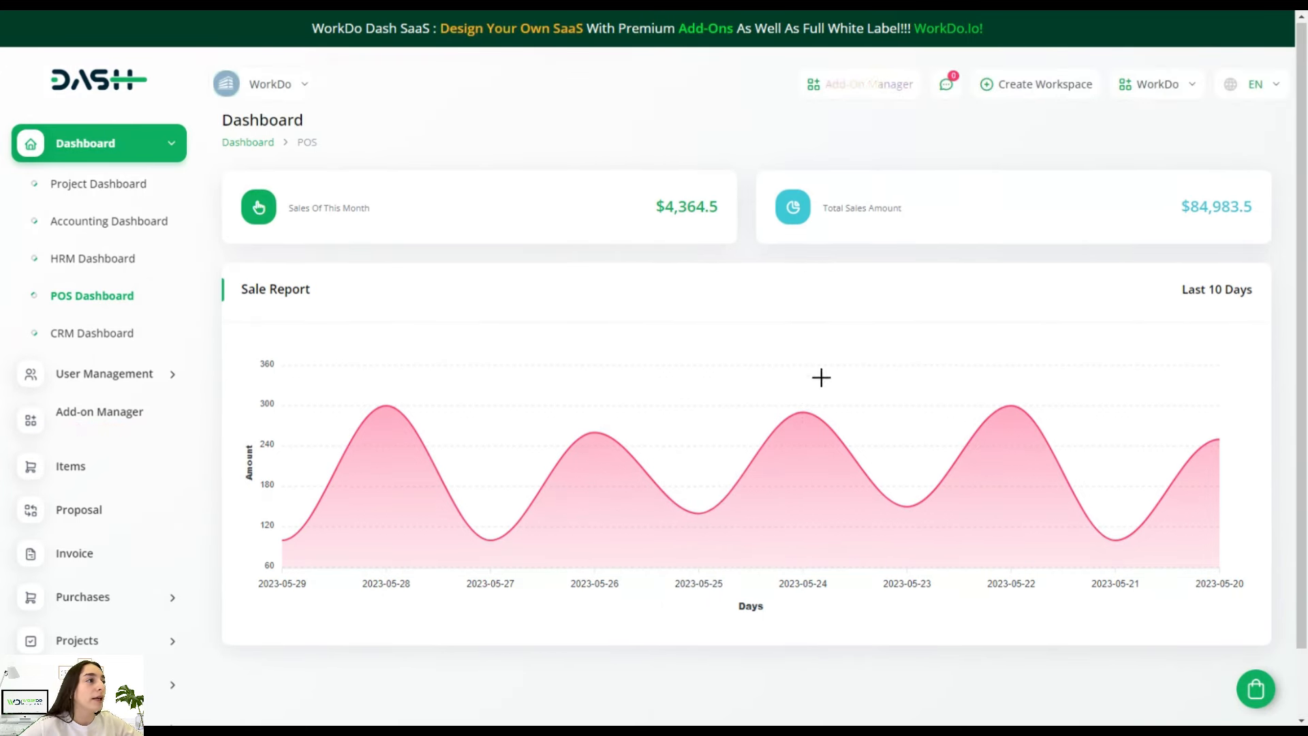
mouse_move(386, 407)
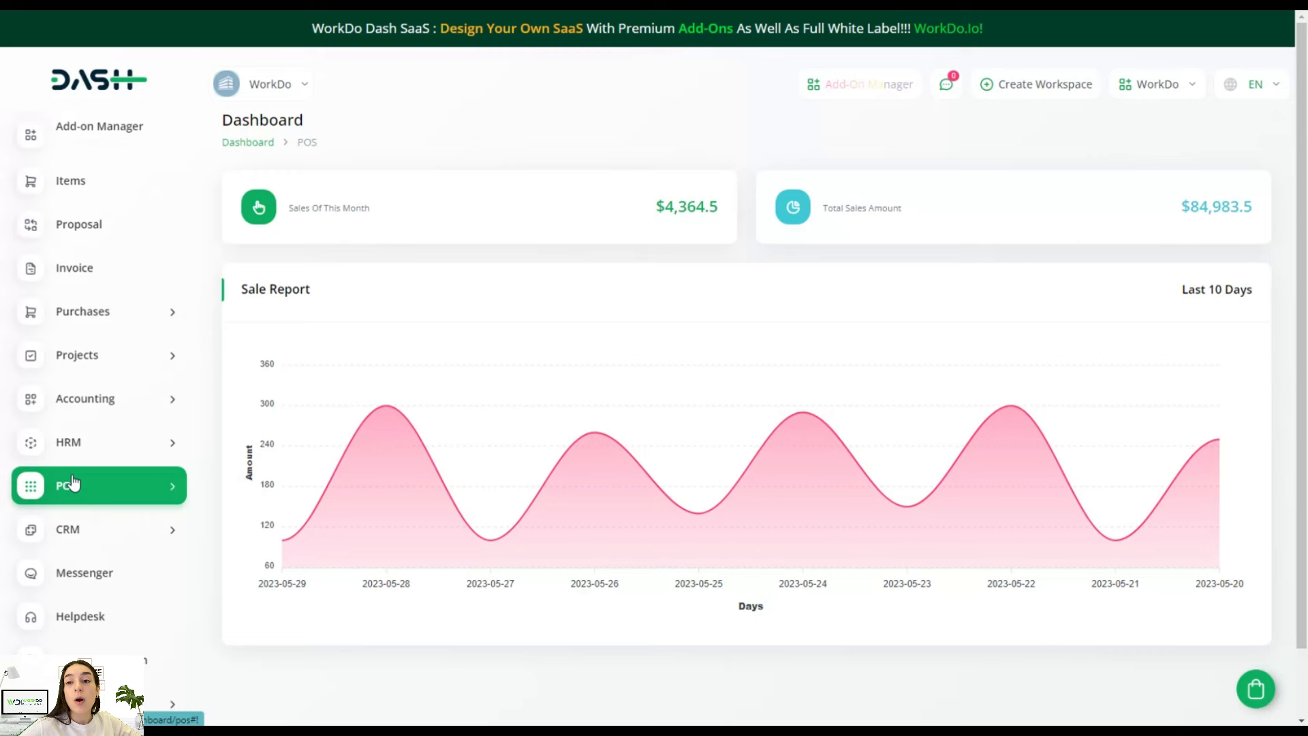
left_click(65, 485)
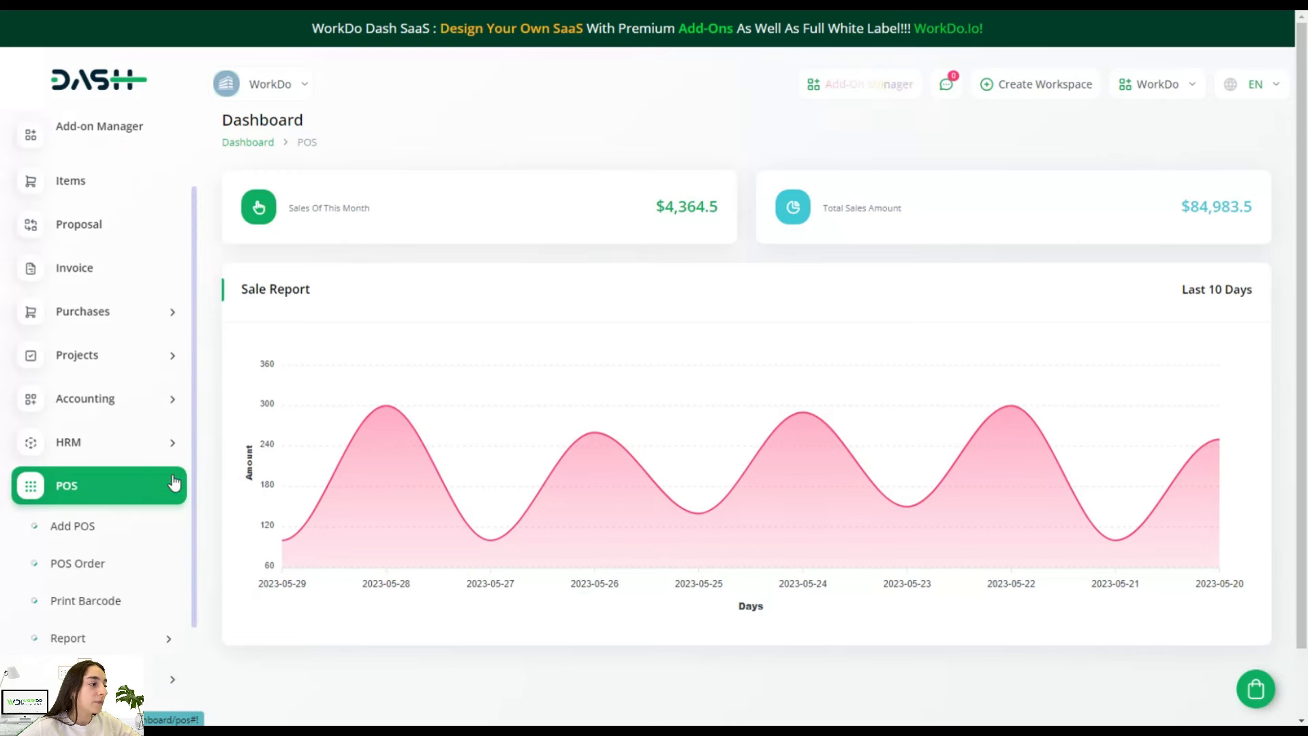
scroll("down", 3)
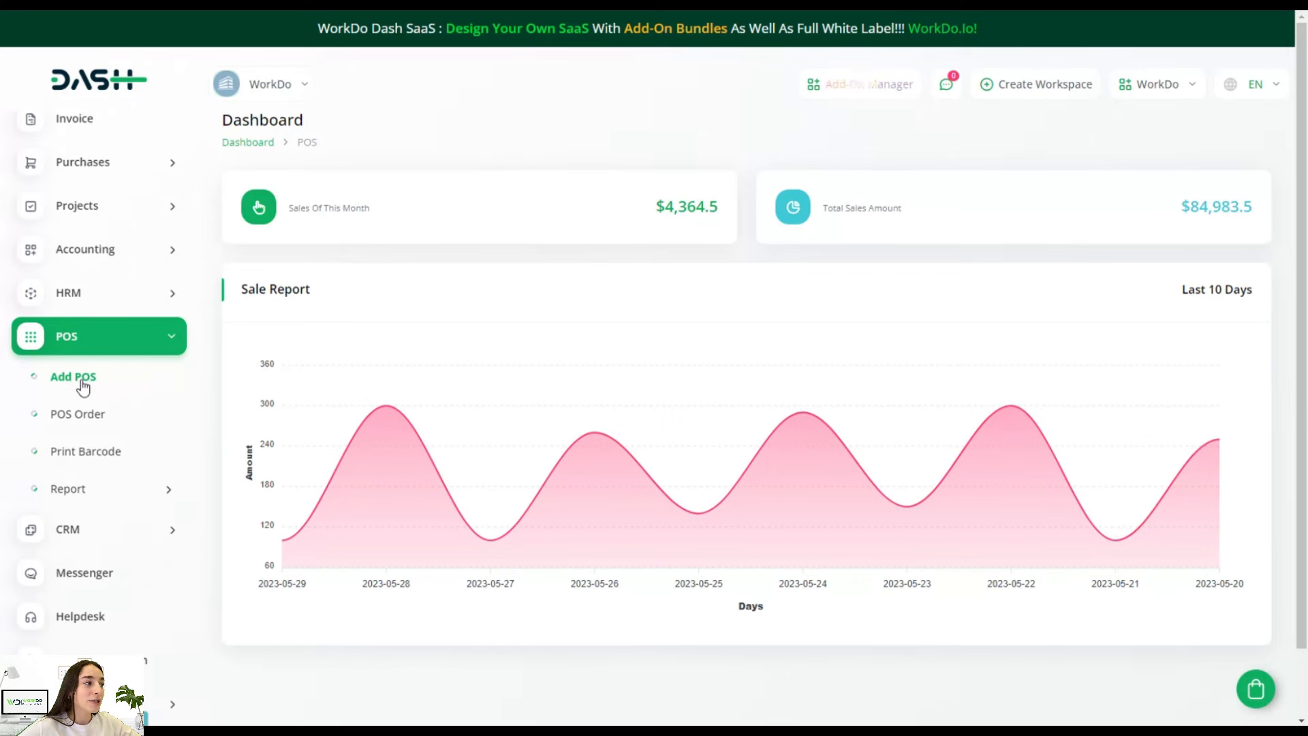
Step: Start a new POS sale with one Cauliflower for a walk-in customer from North Warehouse, total $110.0, cookie notice dismissed
left_click(72, 376)
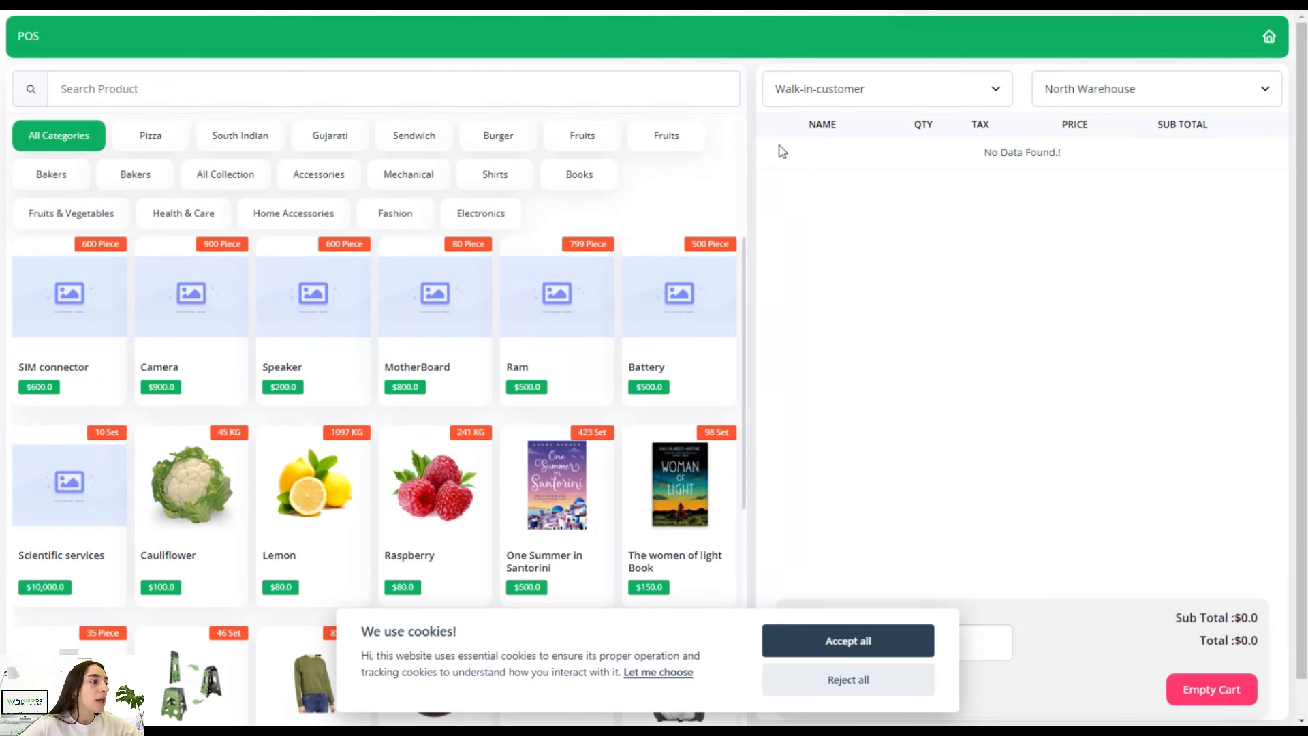
mouse_move(363, 366)
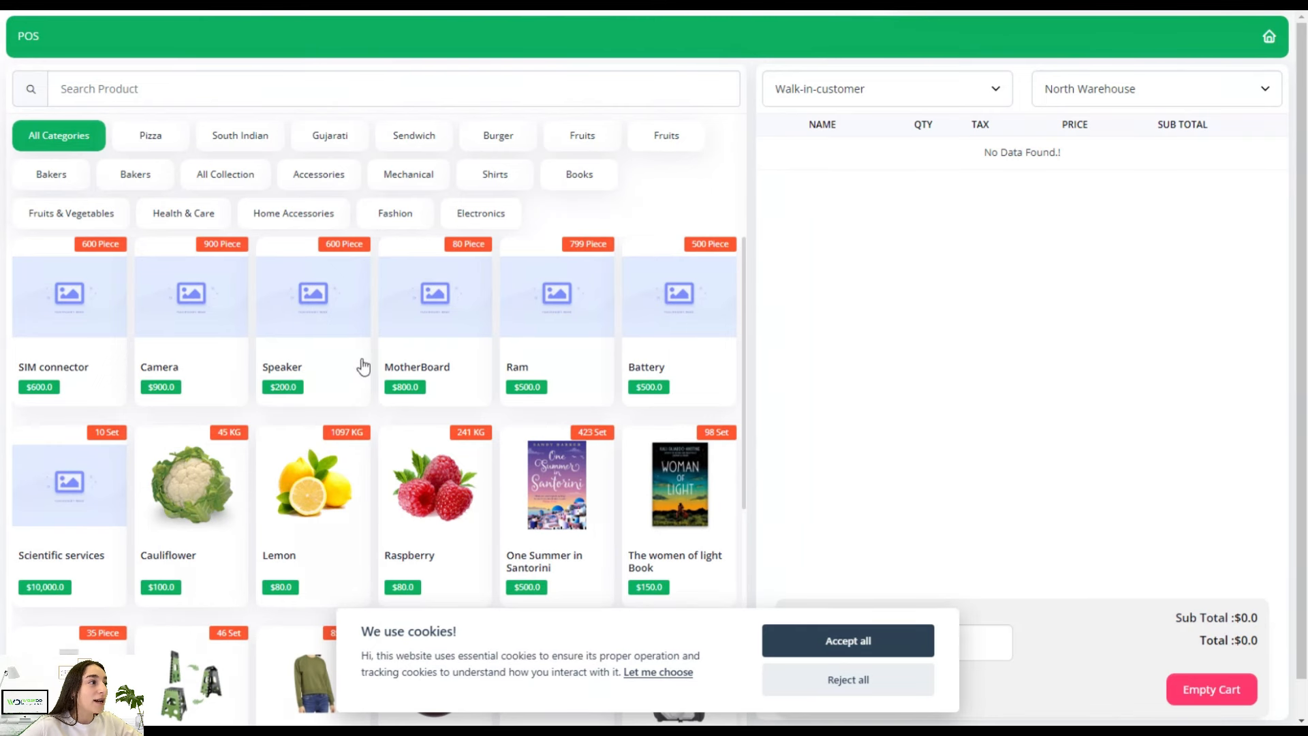
mouse_move(338, 274)
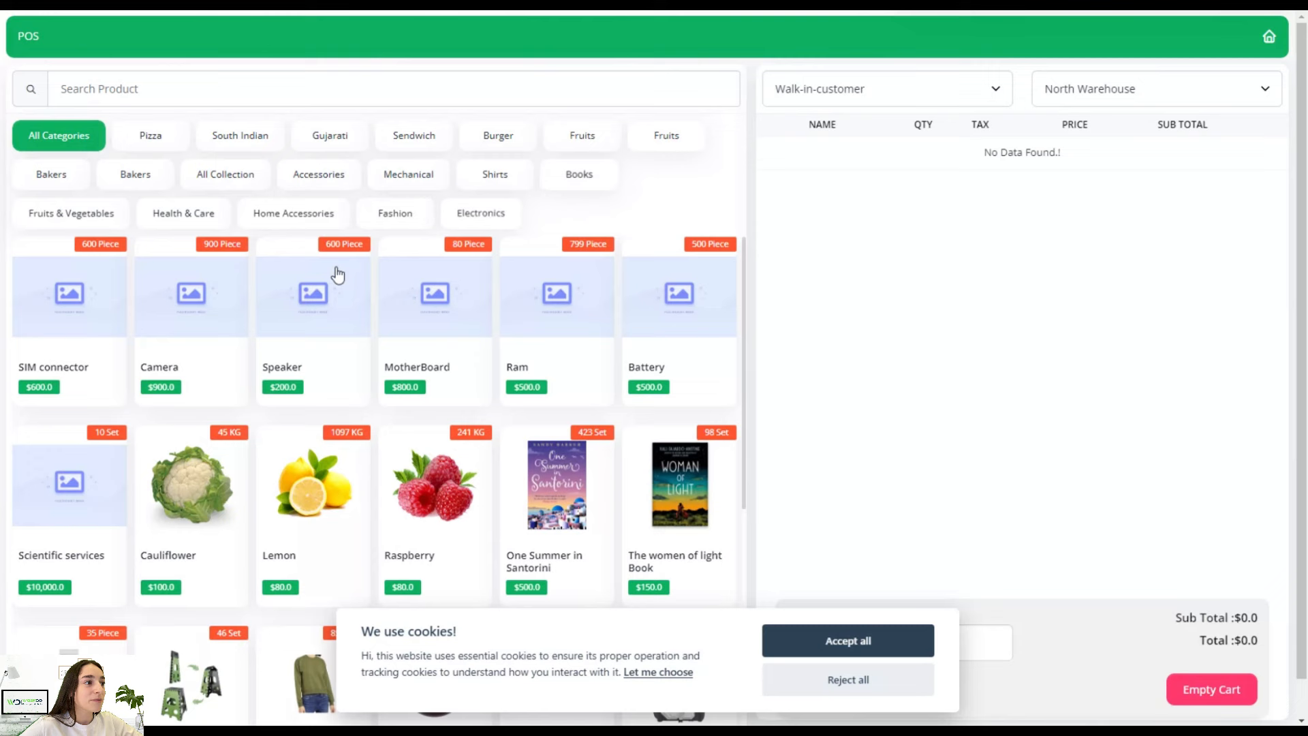
scroll("down", 3)
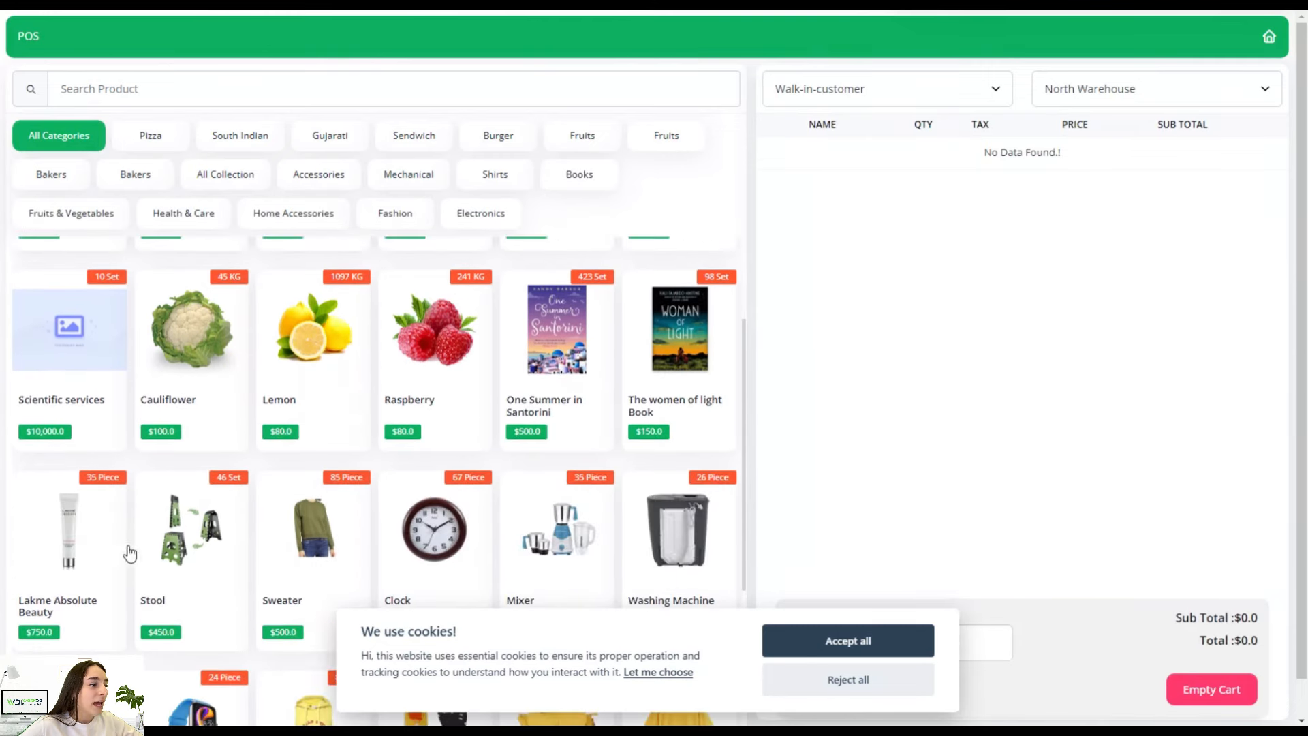
mouse_move(207, 346)
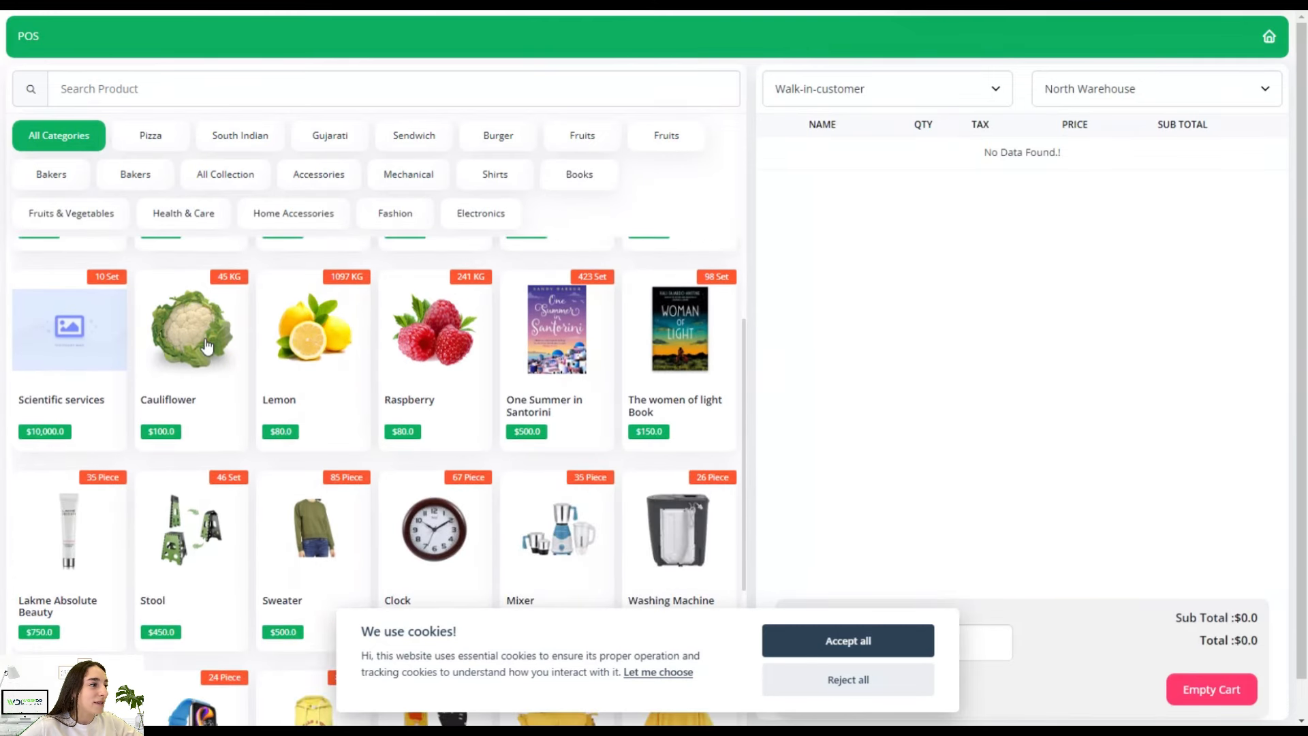
left_click(191, 329)
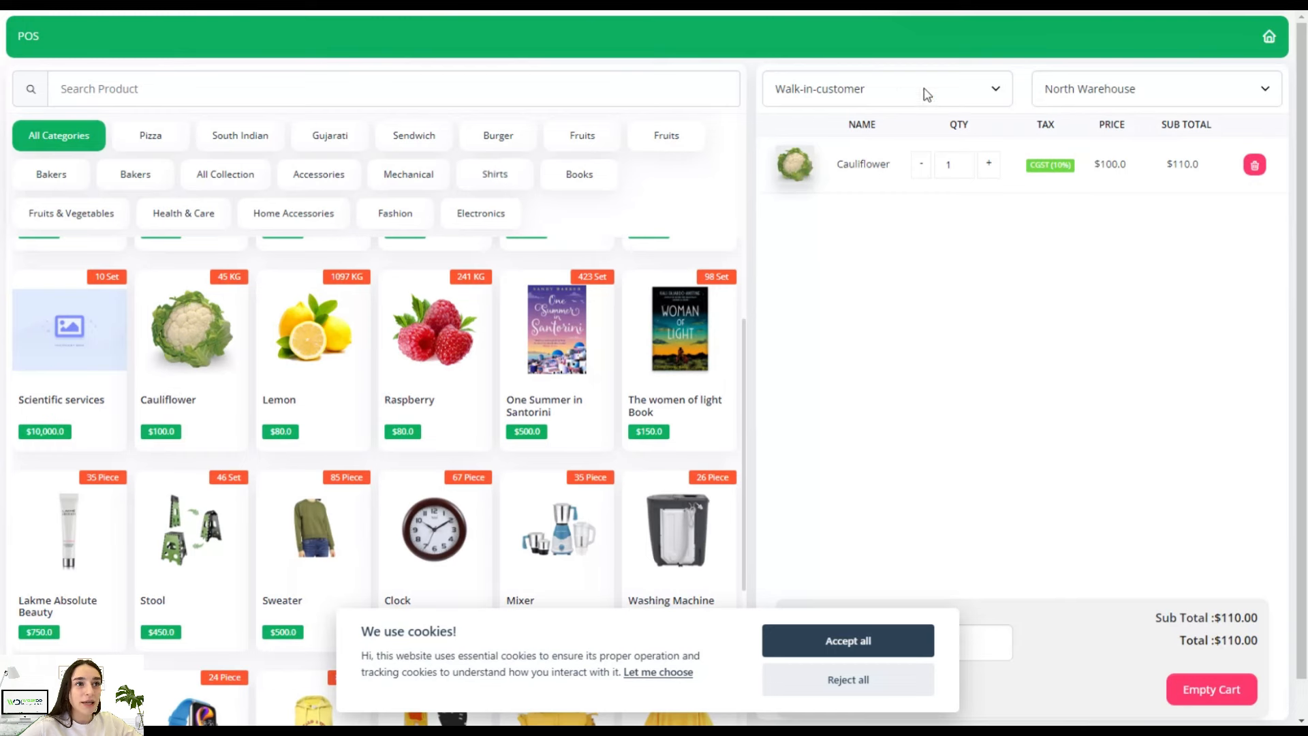
left_click(847, 641)
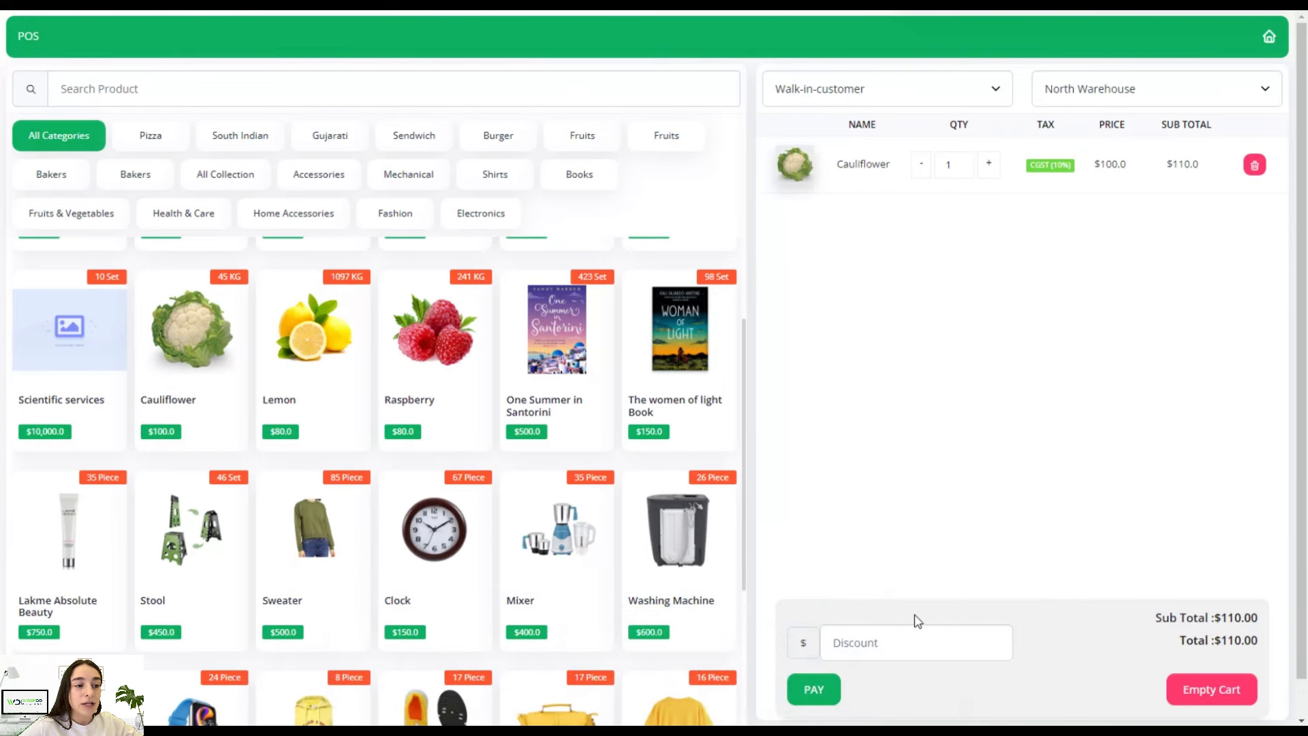
left_click(916, 642)
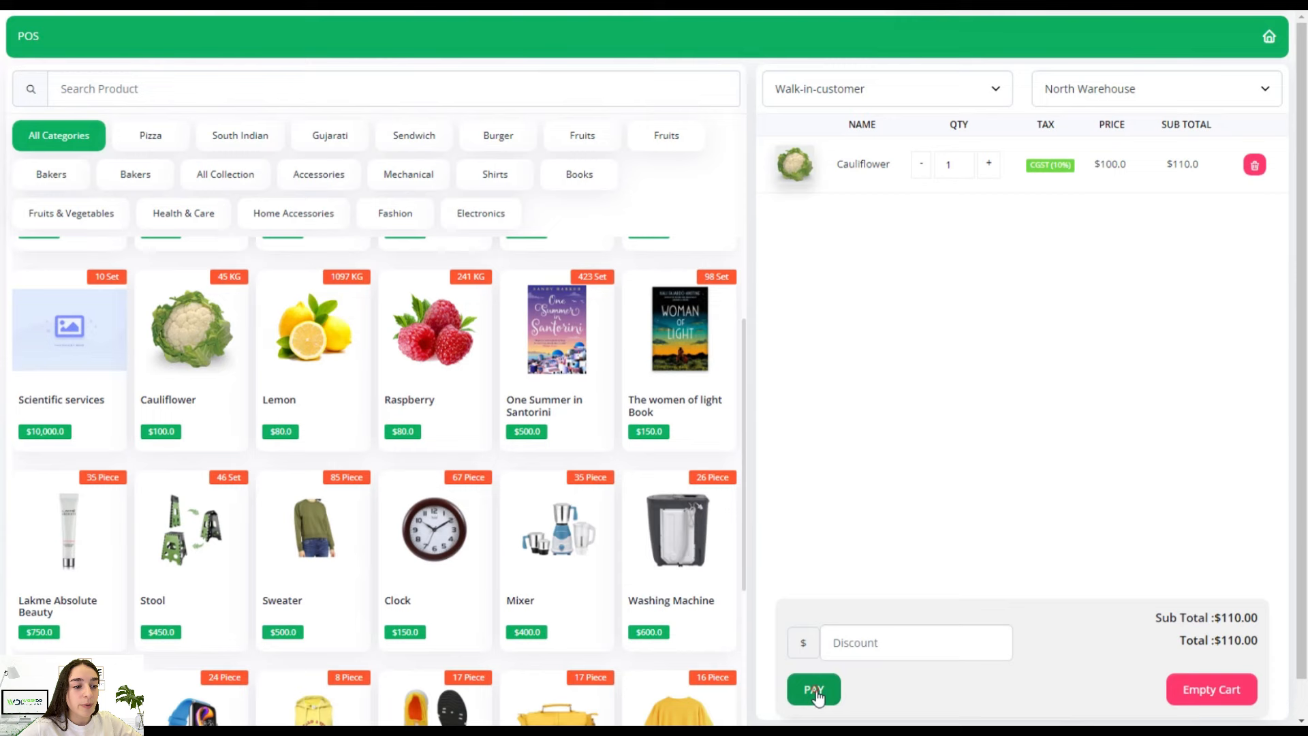
Step: Bring up the POS invoice #POS00016 for one Cauliflower with $10 tax, totalling $110.0
left_click(814, 689)
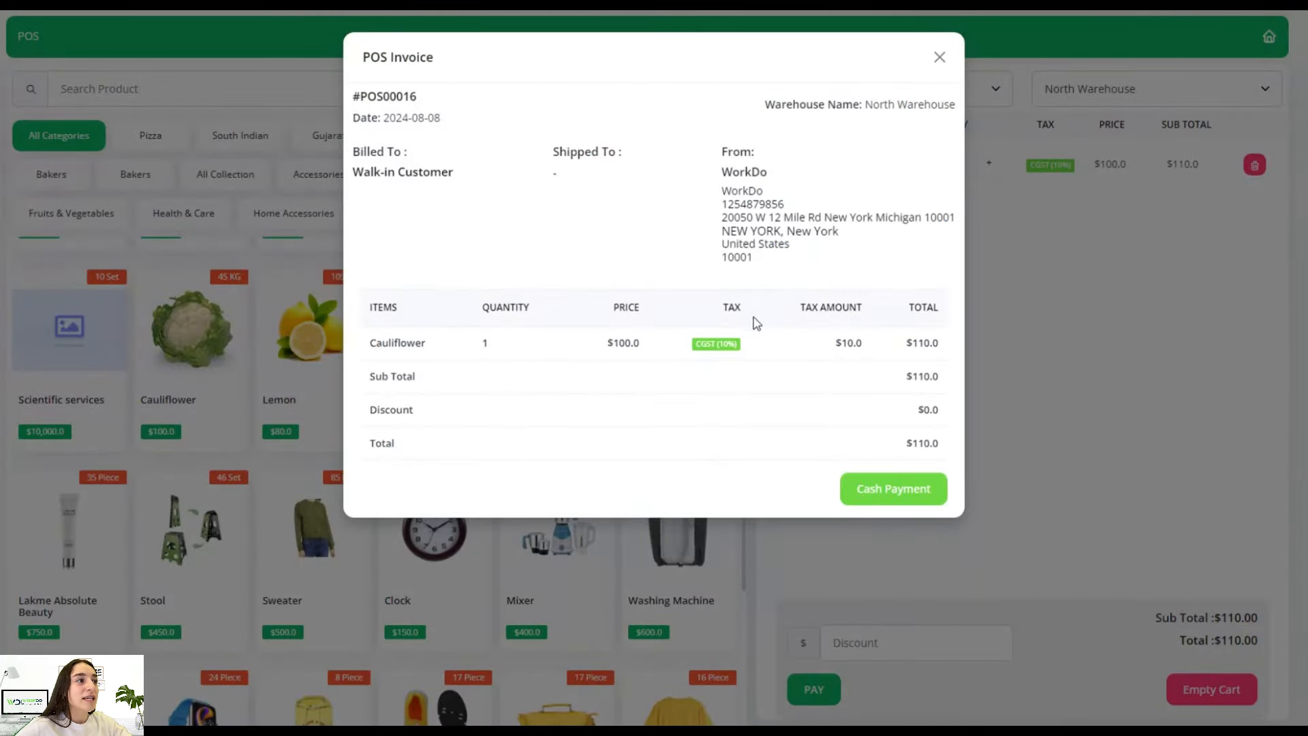
mouse_move(795, 421)
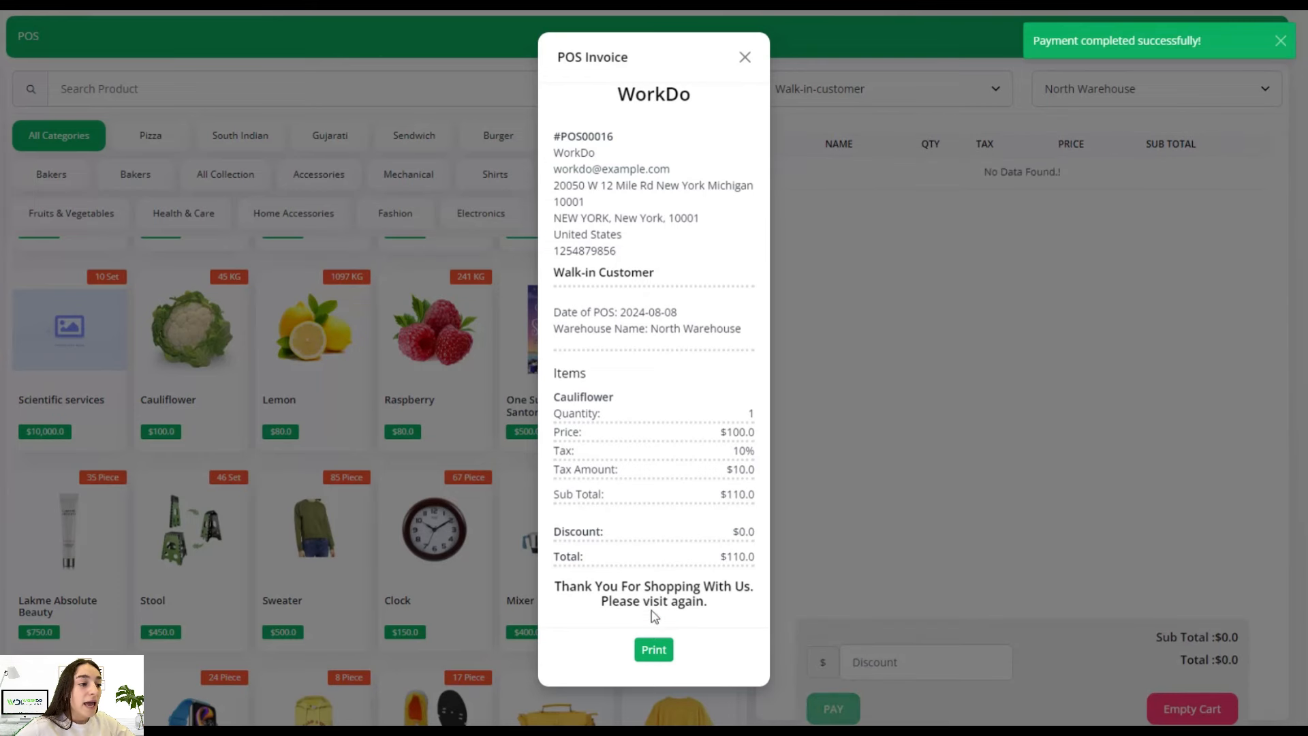
mouse_move(578, 492)
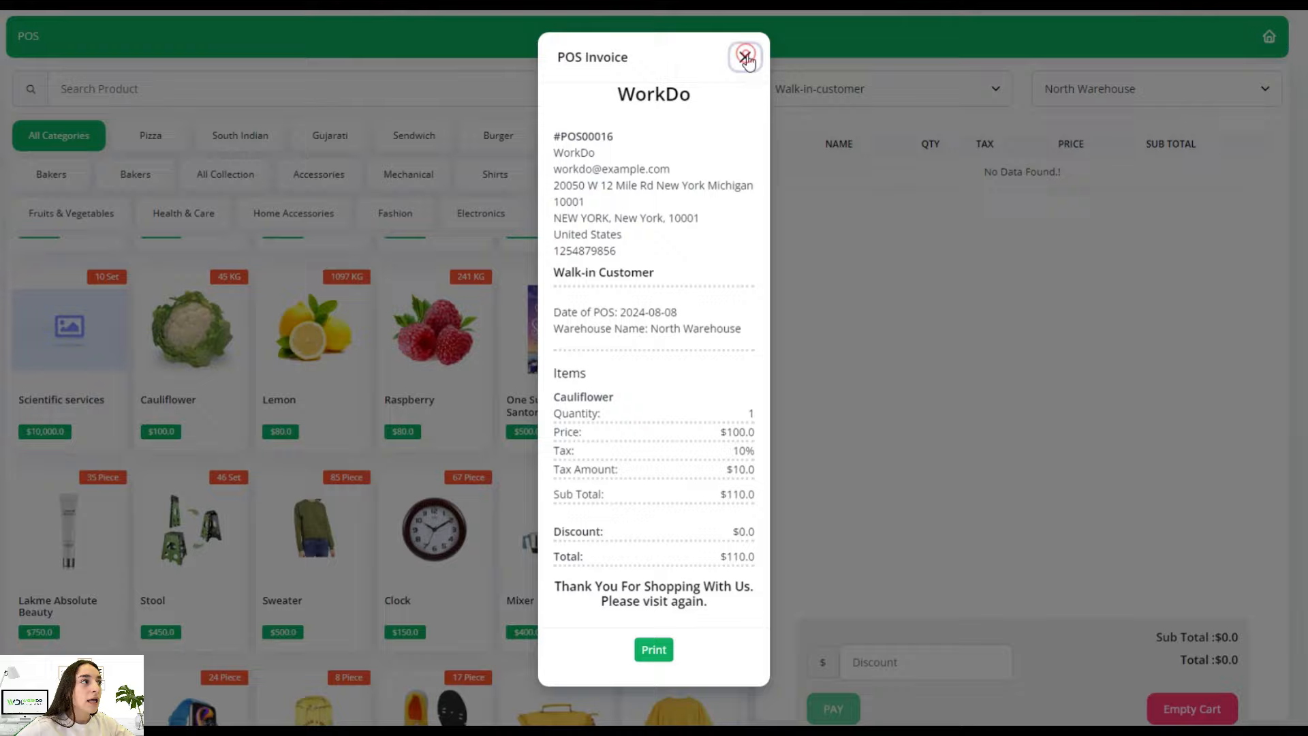
Step: Close the receipt and browse the POS Order list of 16 orders starting with #POS00001
left_click(744, 57)
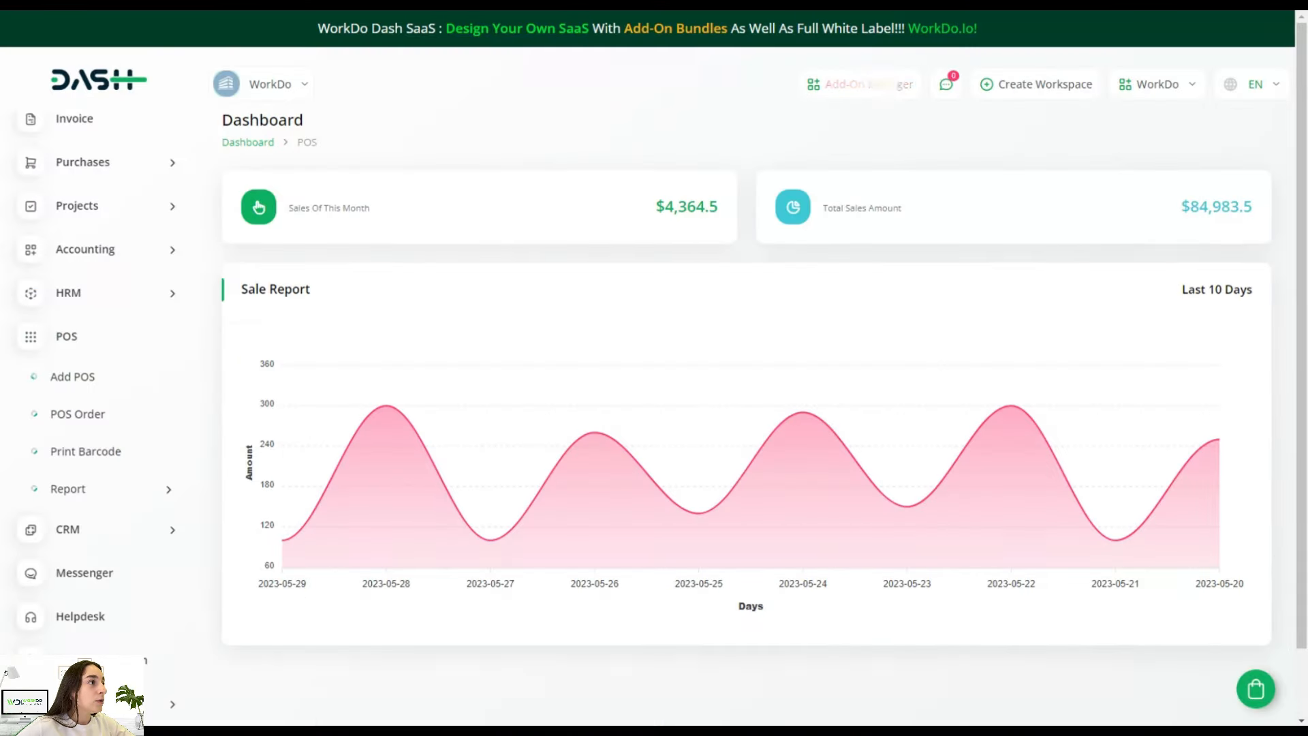
left_click(66, 336)
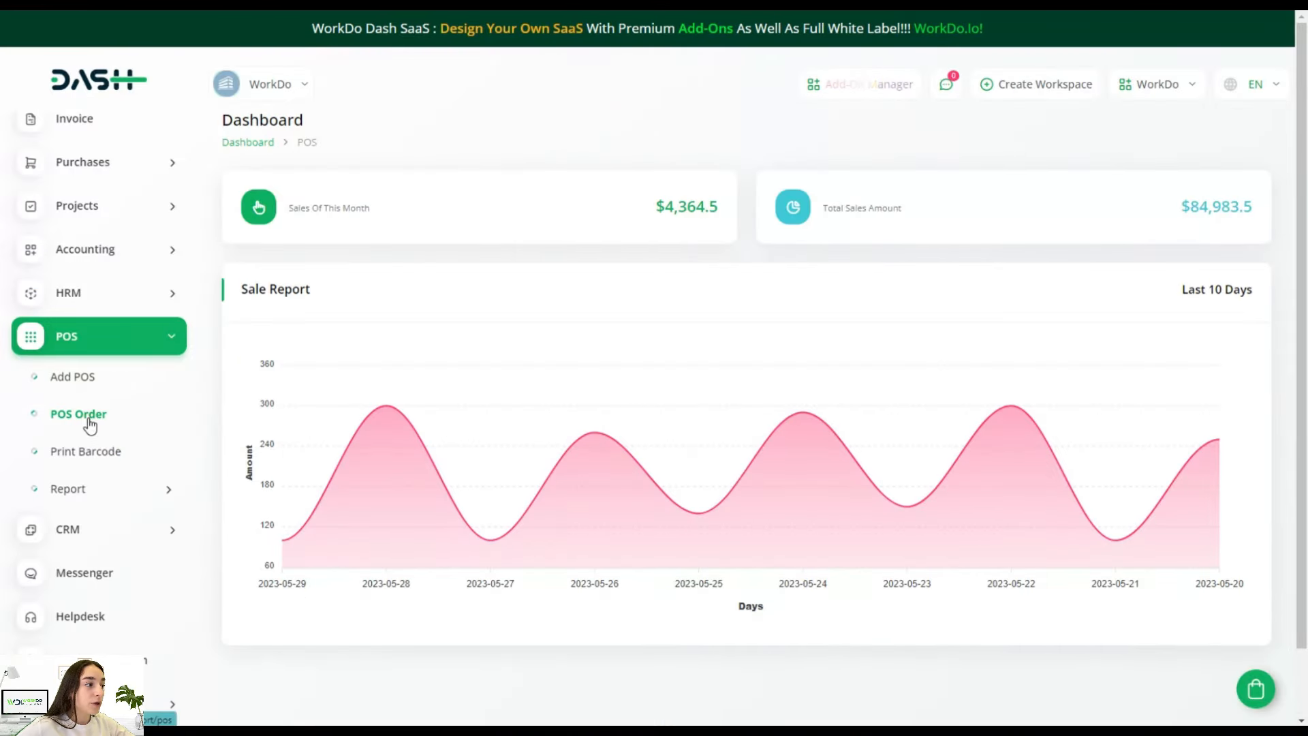
left_click(78, 414)
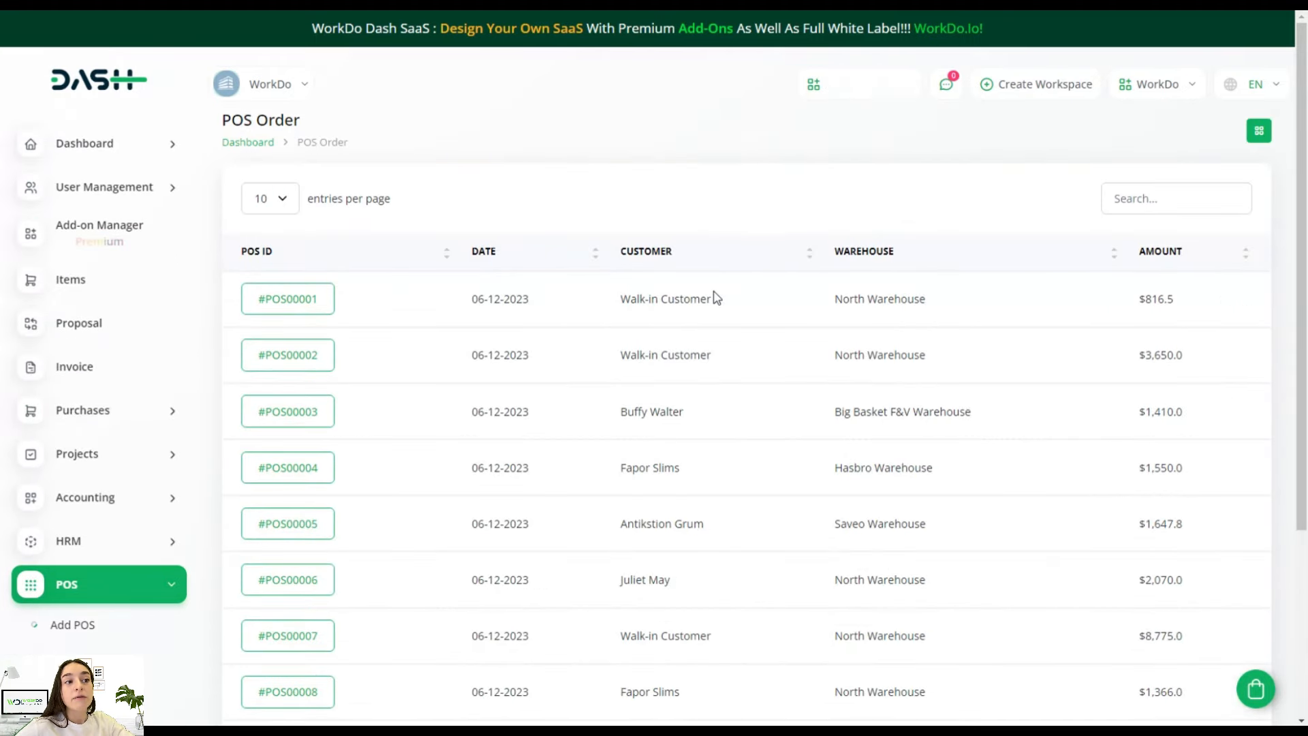
scroll("down", 3)
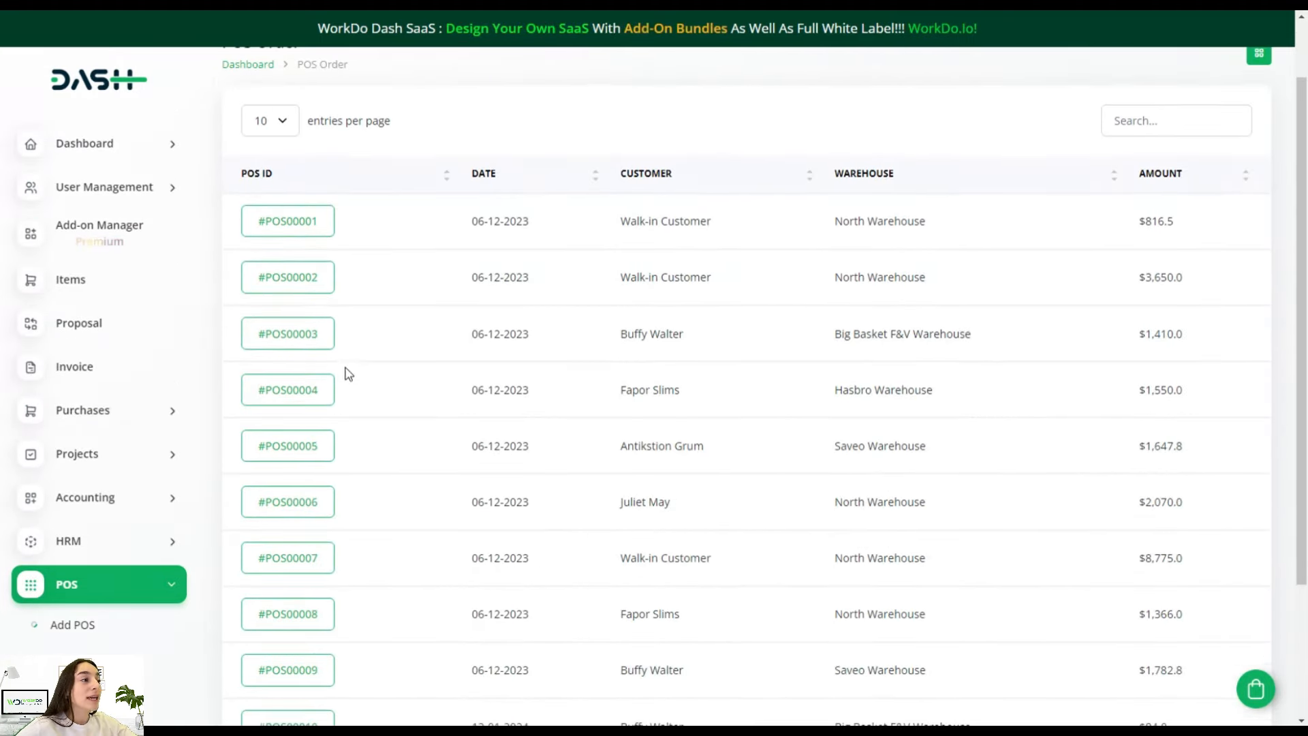
mouse_move(1141, 192)
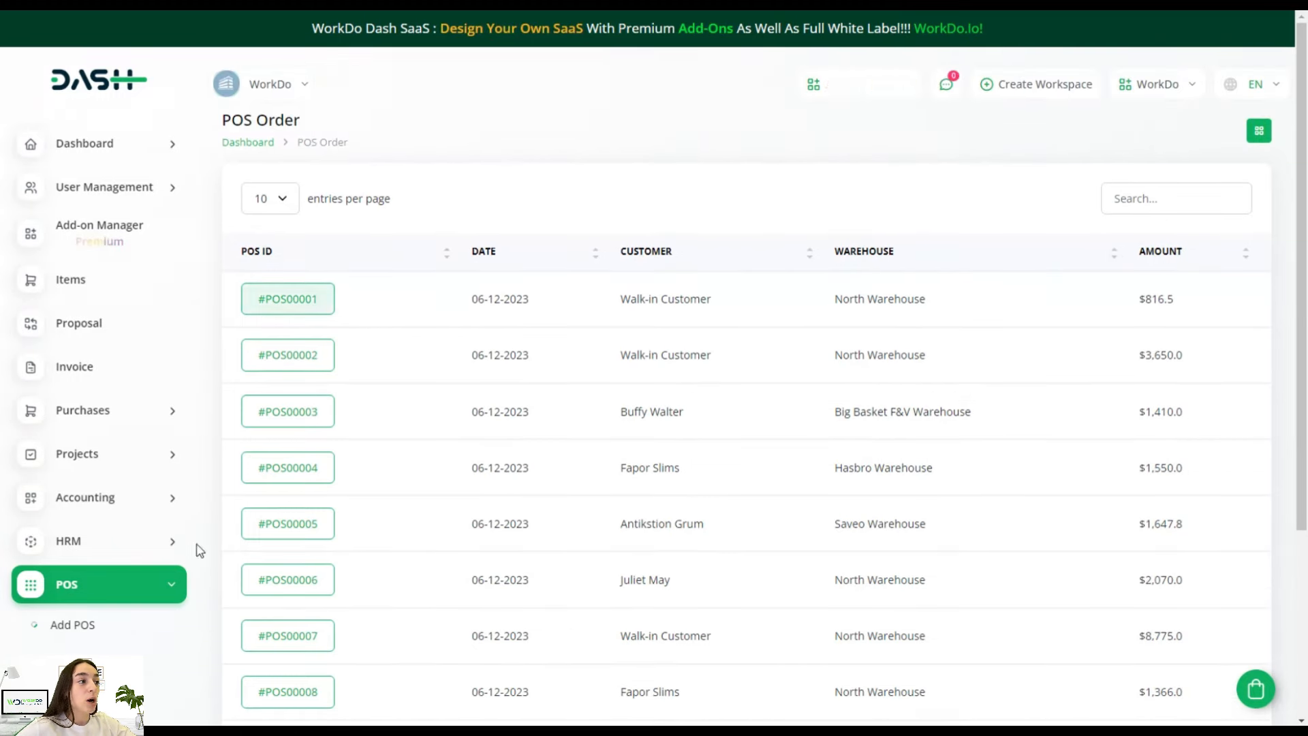
mouse_move(672, 276)
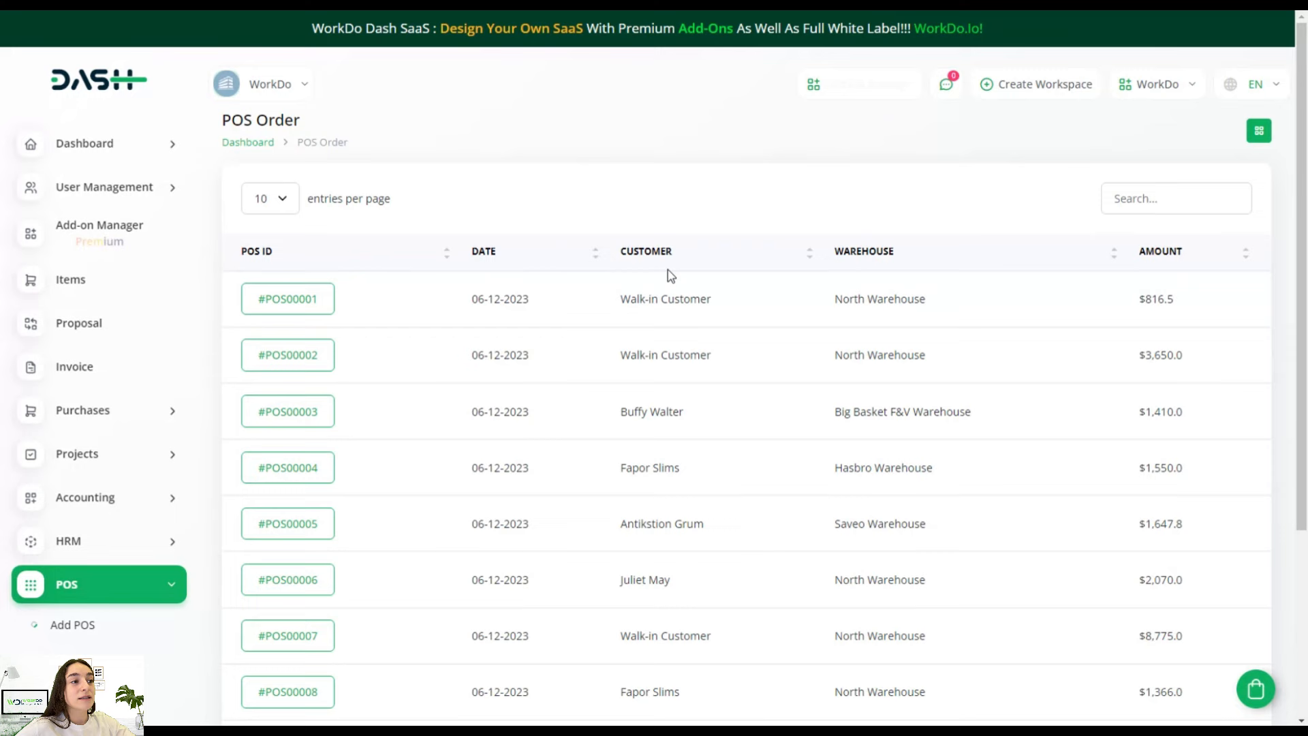
mouse_move(991, 261)
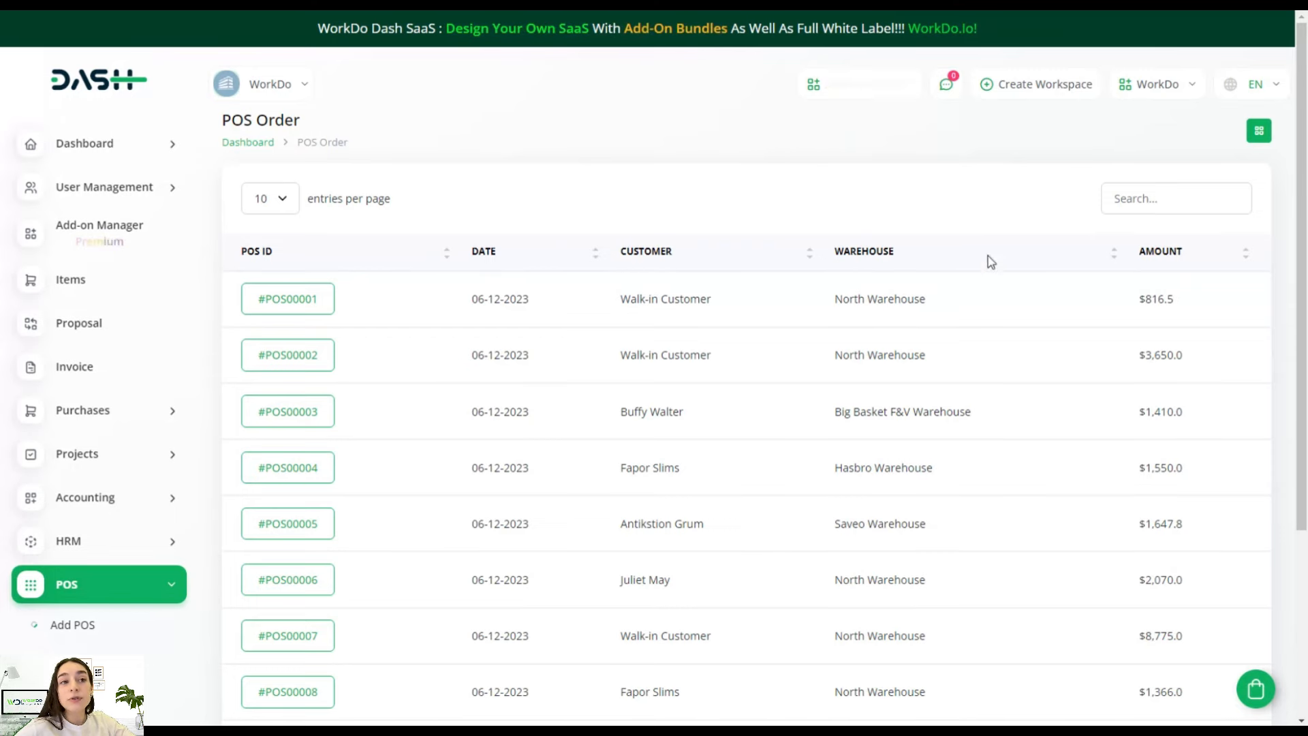
mouse_move(1161, 337)
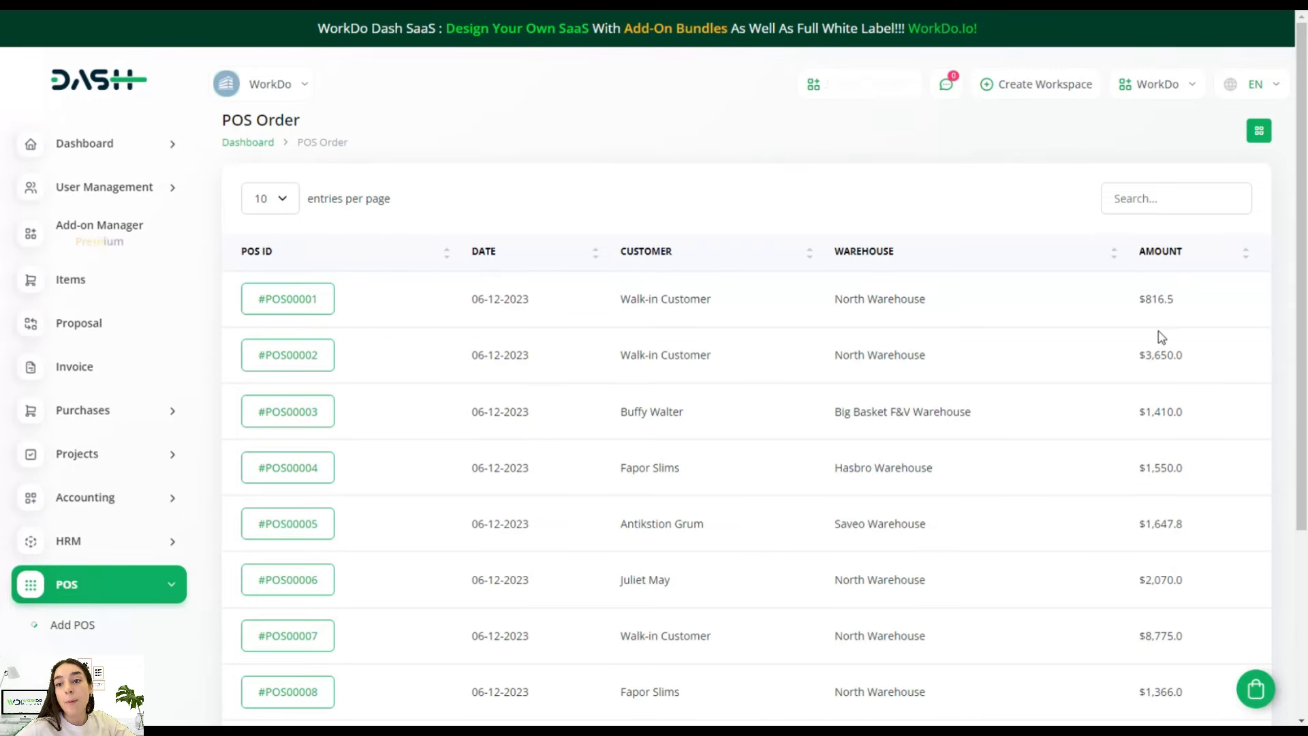
scroll("down", 3)
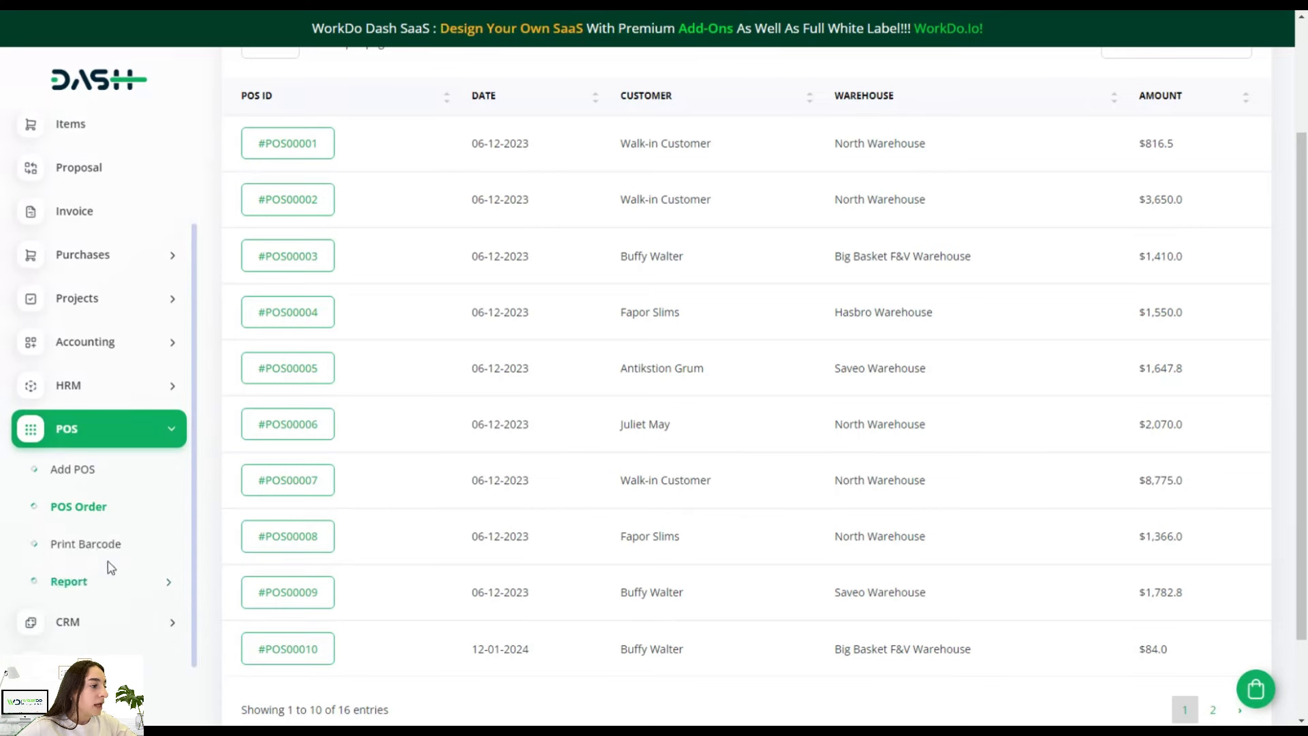
mouse_move(87, 544)
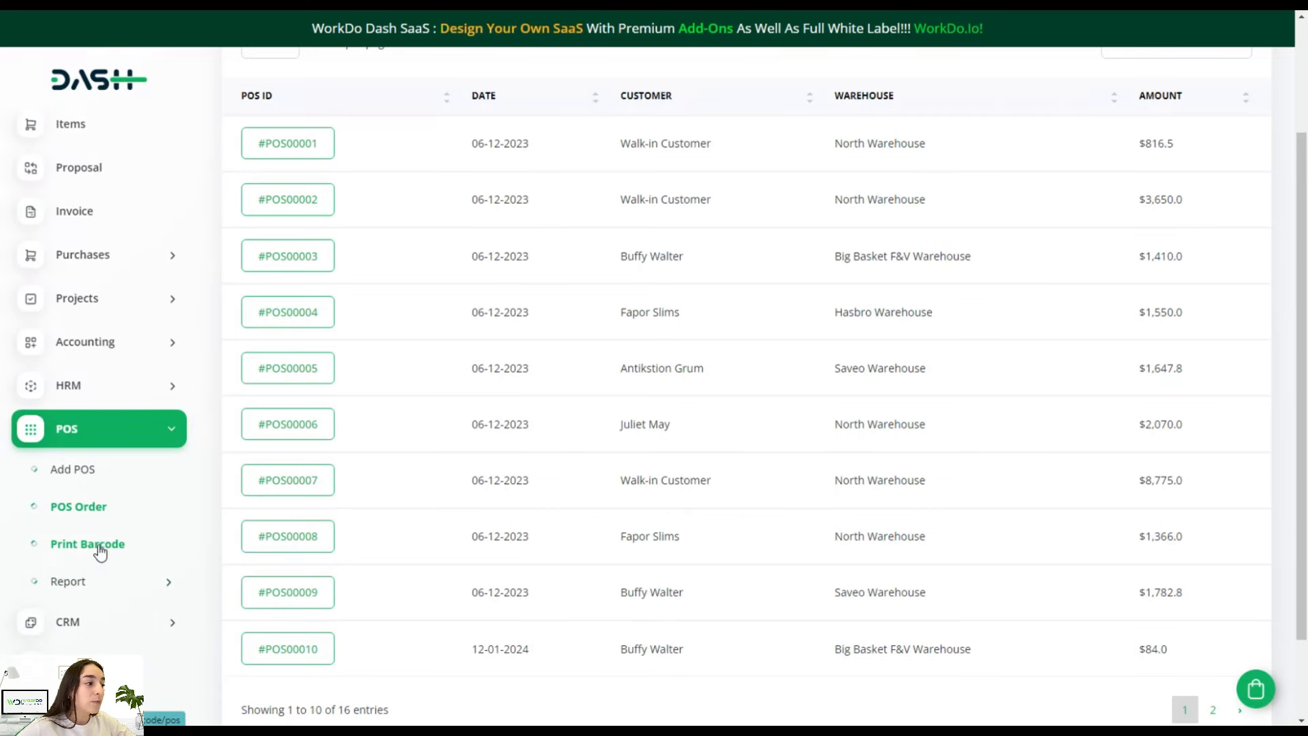
Step: View the POS Product Barcode list with SKUs and barcodes, then expand the Report submenu
left_click(87, 544)
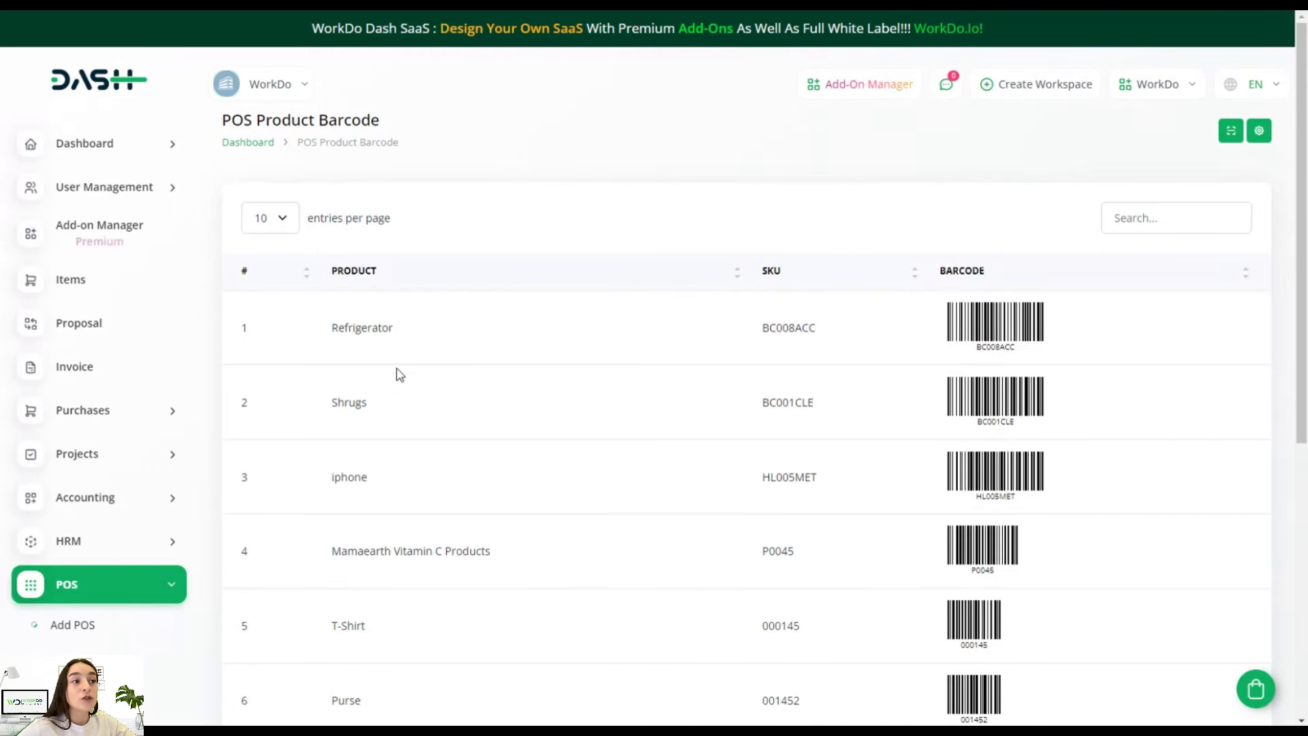
mouse_move(374, 431)
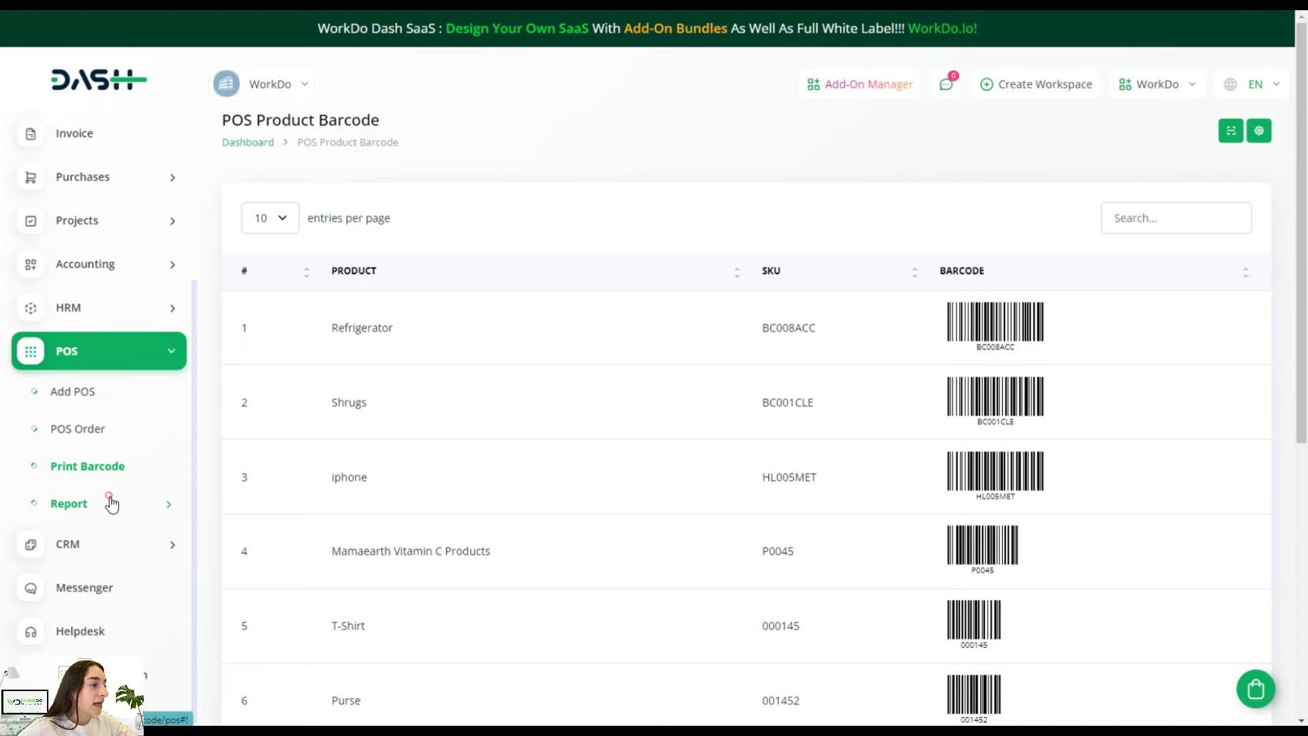
left_click(69, 503)
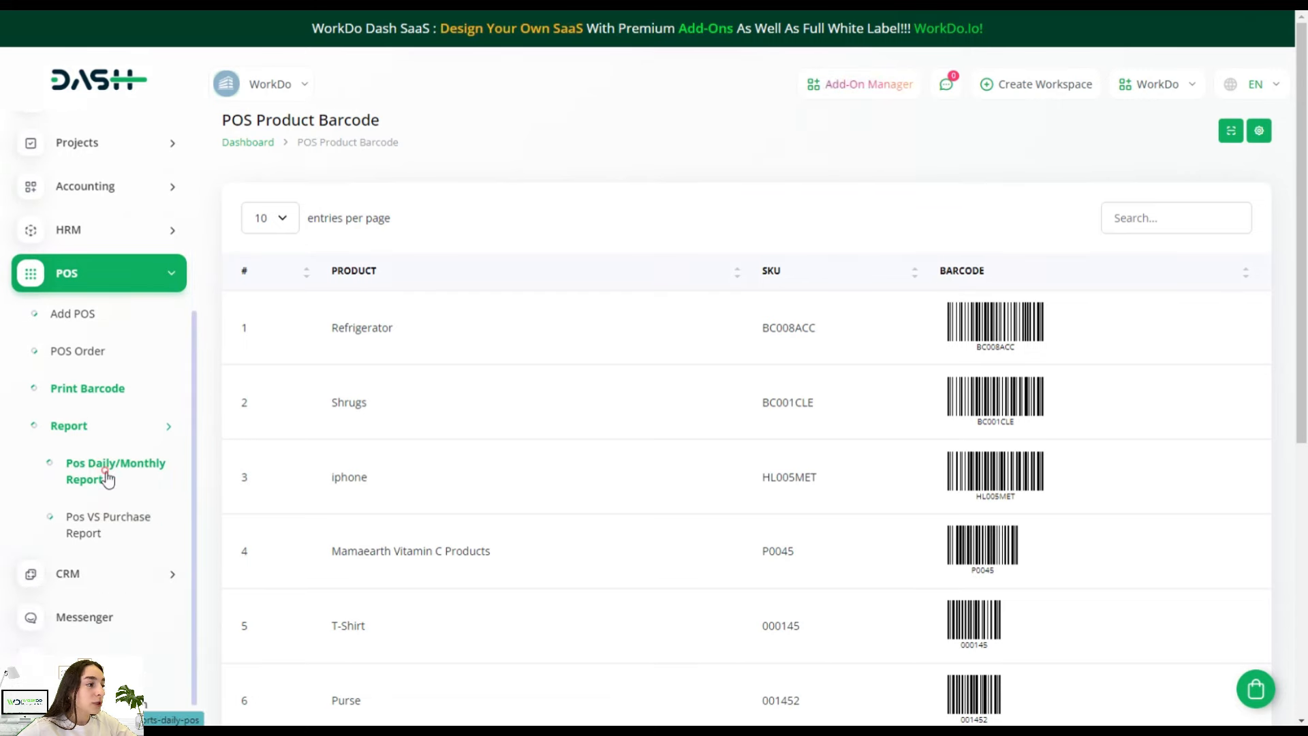
Step: View the POS Daily/Monthly report and try its start-date and warehouse filters, leaving All Warehouse
left_click(115, 470)
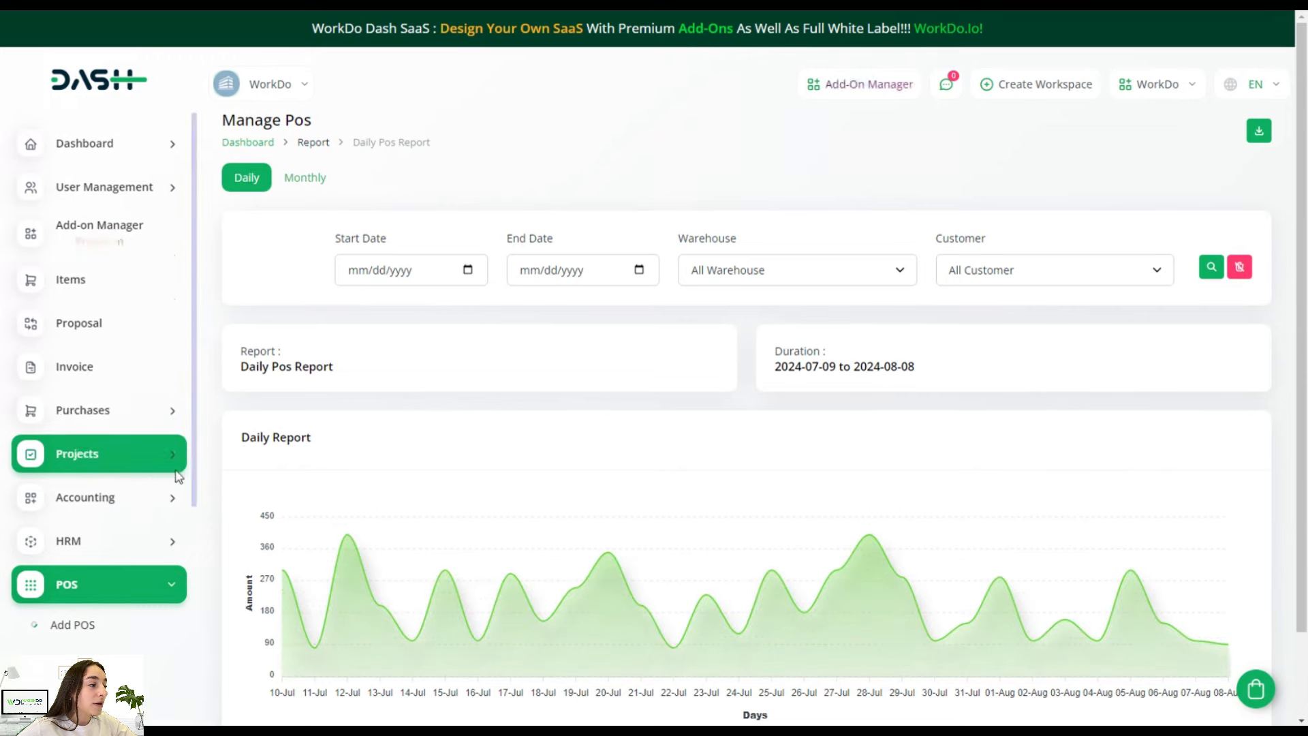
scroll("down", 3)
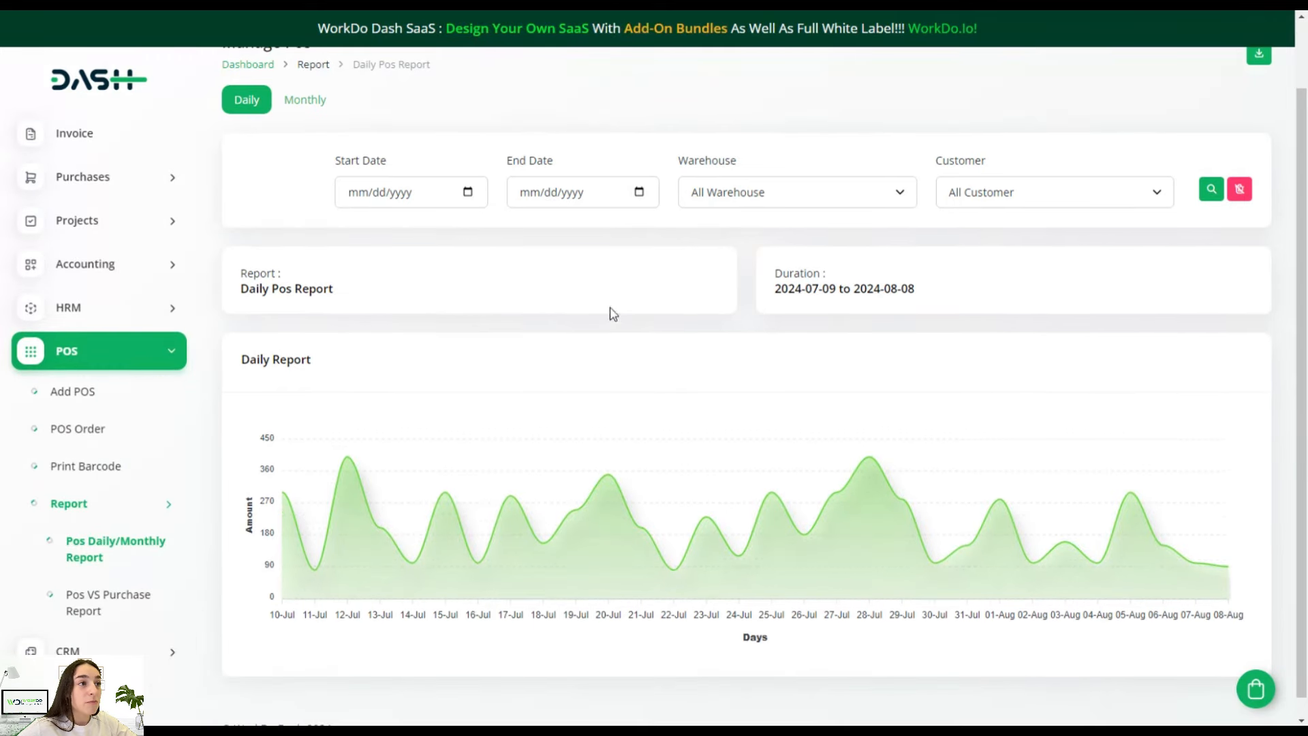
mouse_move(516, 163)
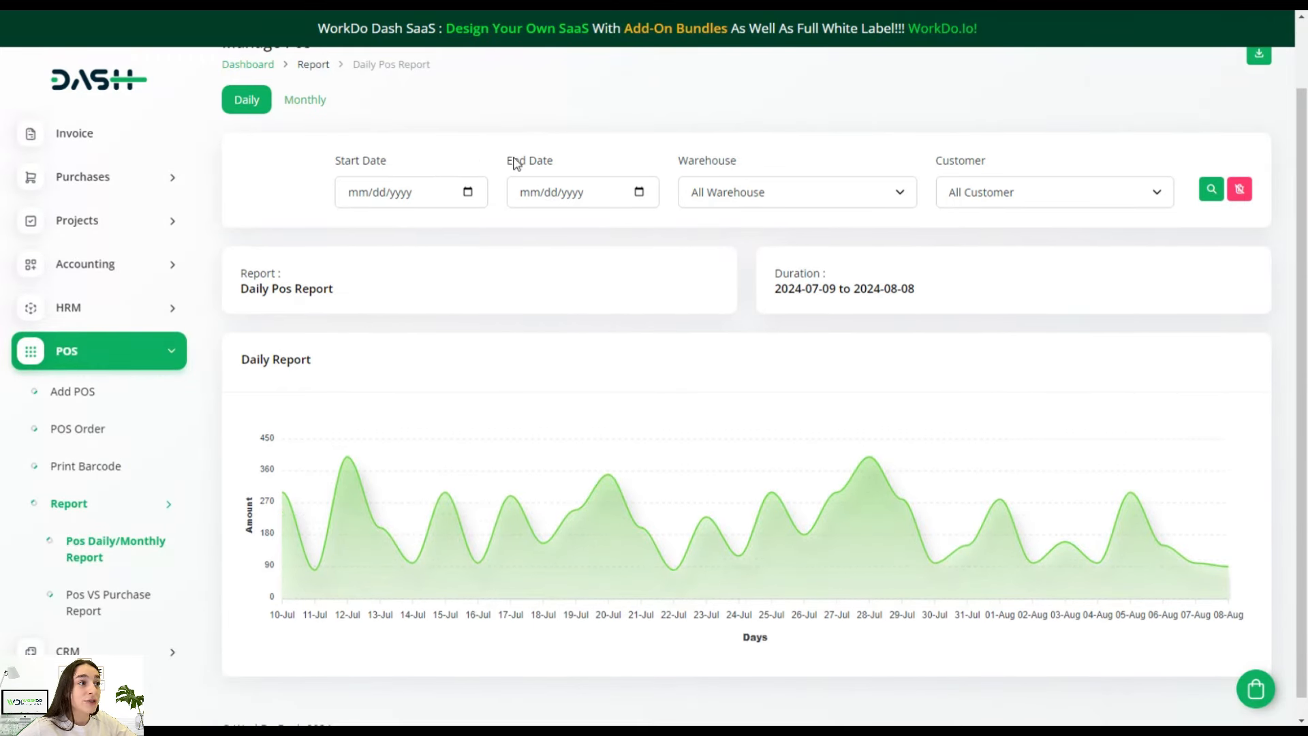
left_click(401, 192)
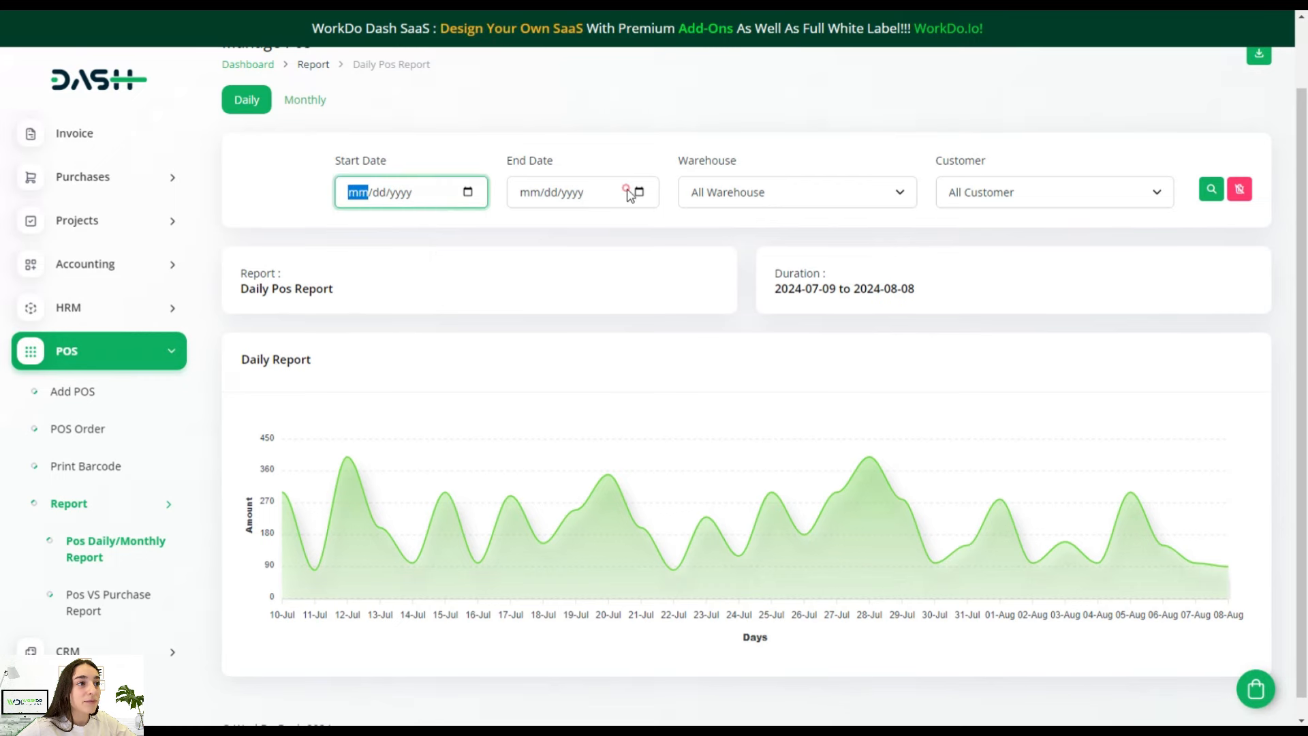
left_click(794, 193)
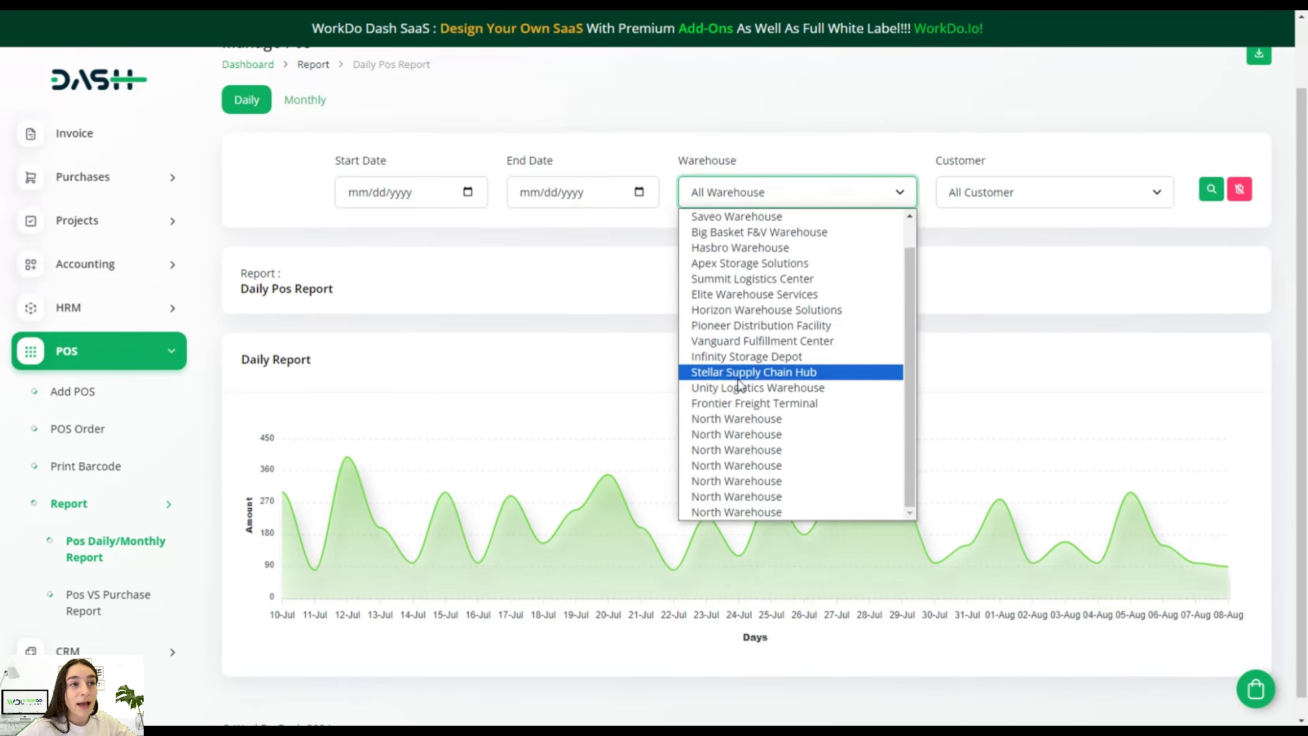
left_click(1054, 192)
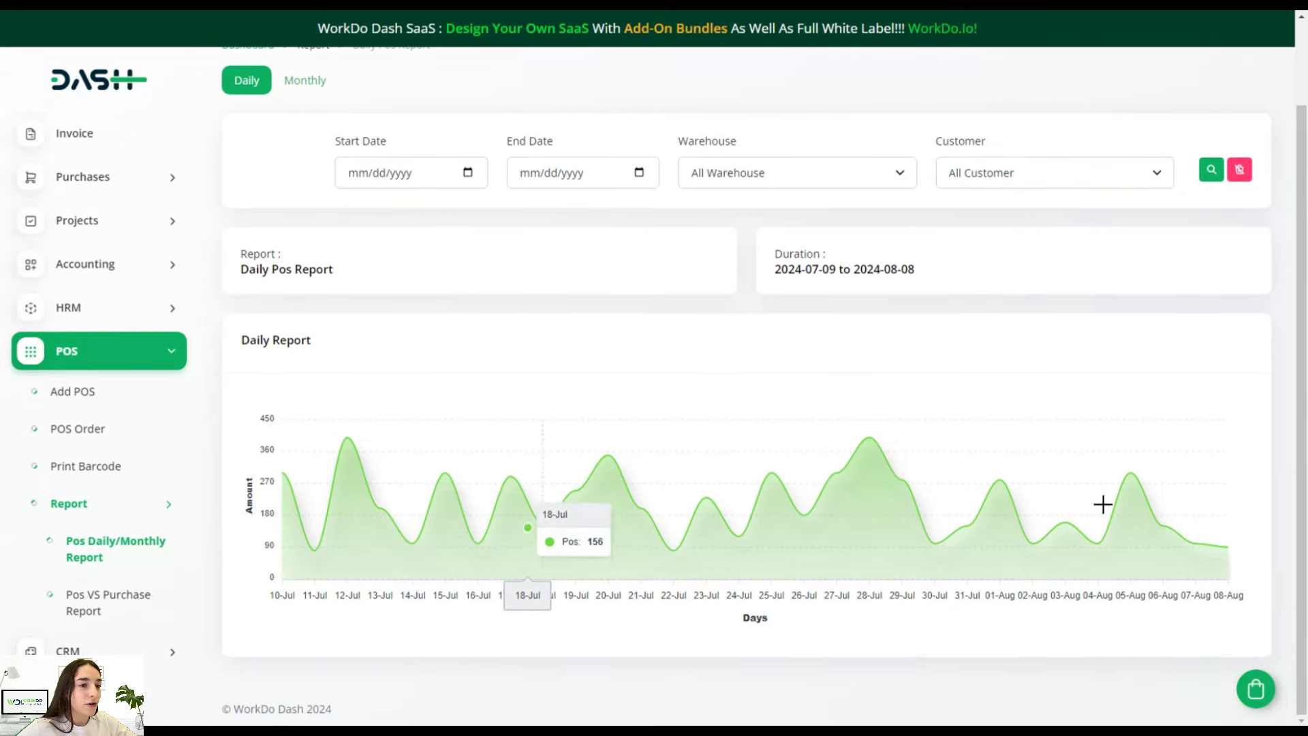
scroll("down", 3)
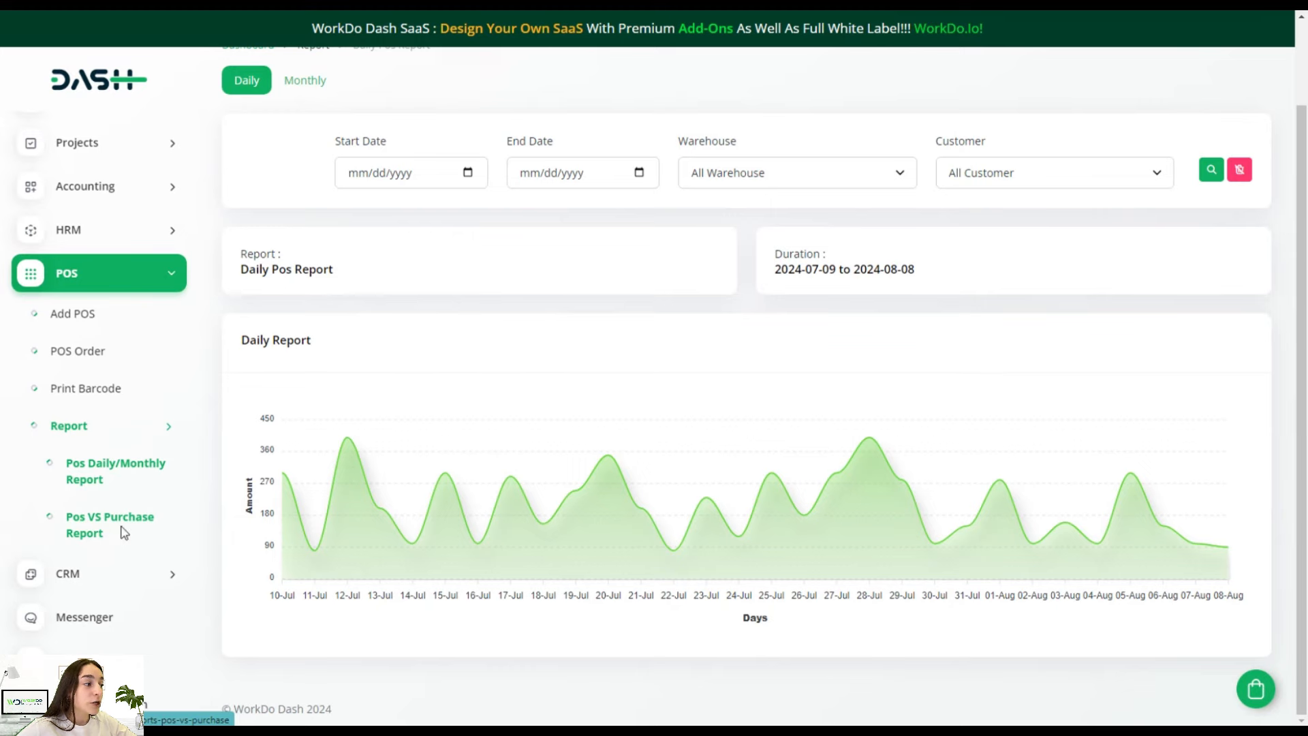
Step: View the POS Vs Purchase report for Jan-2024 to Dec-2024 with its monthly profit chart and table
left_click(109, 524)
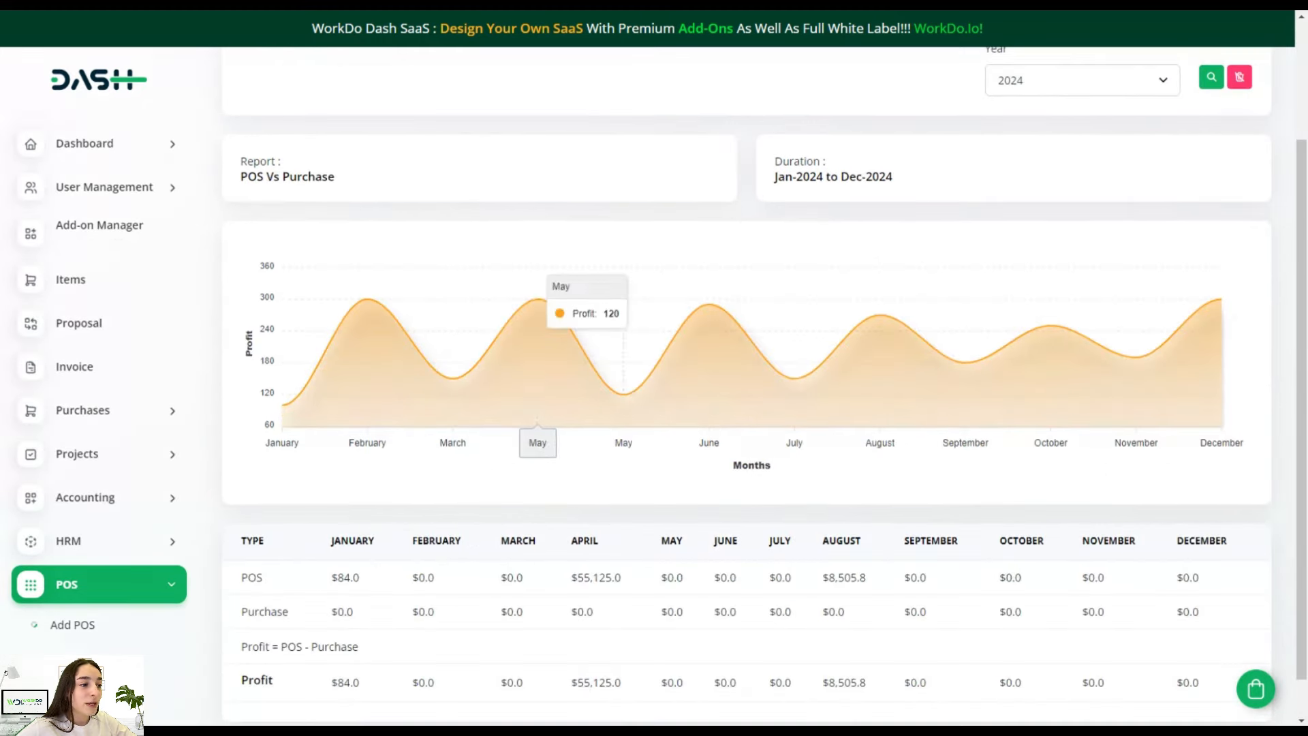
scroll("up", 3)
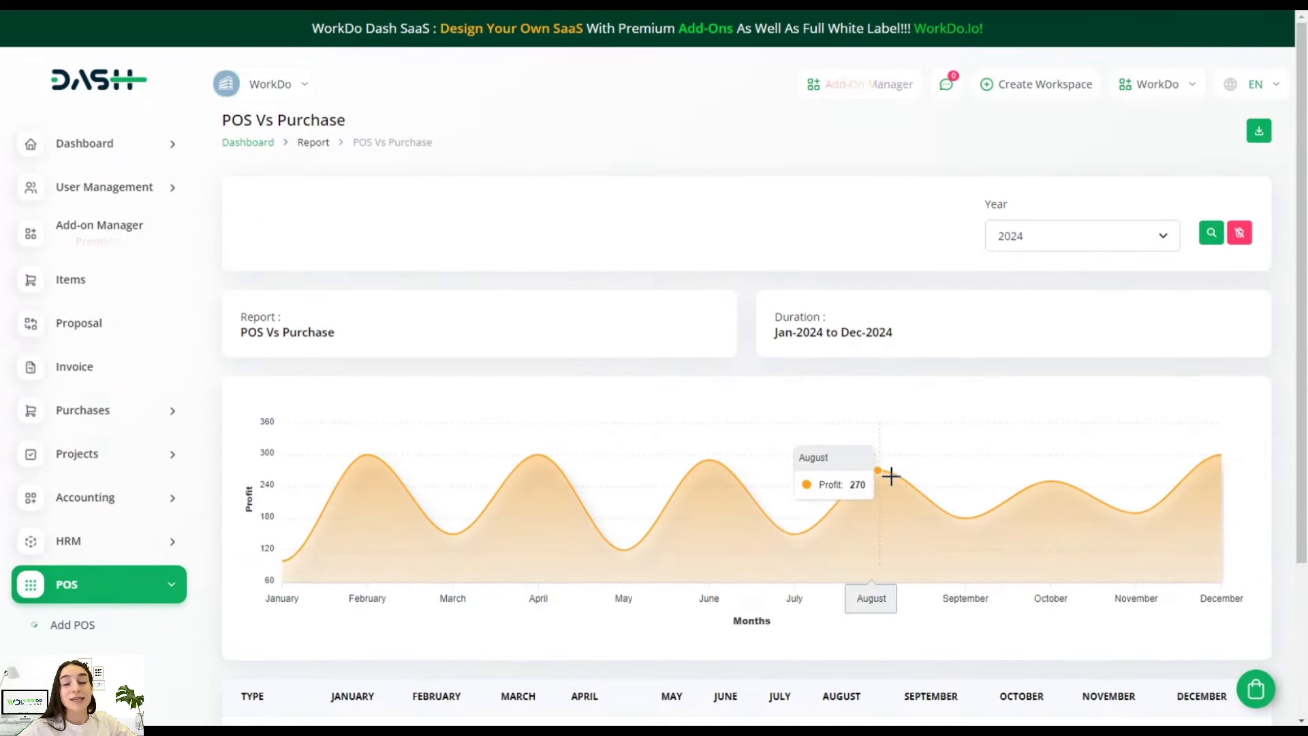